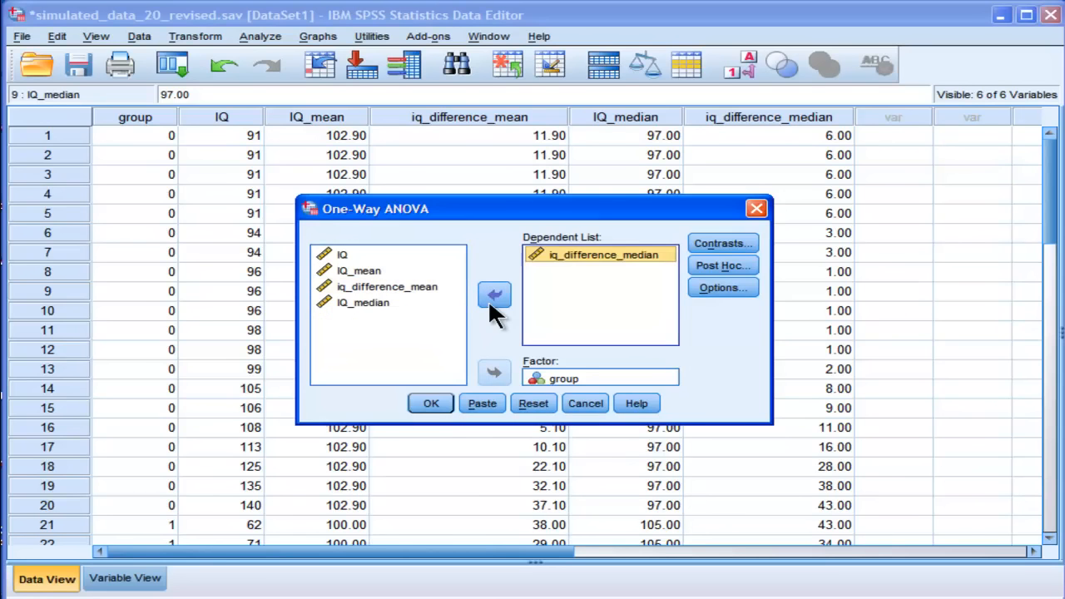
Step: Run the one-way ANOVA of iq_difference_median by group, yielding F = 3.26, p = .079
left_click(430, 403)
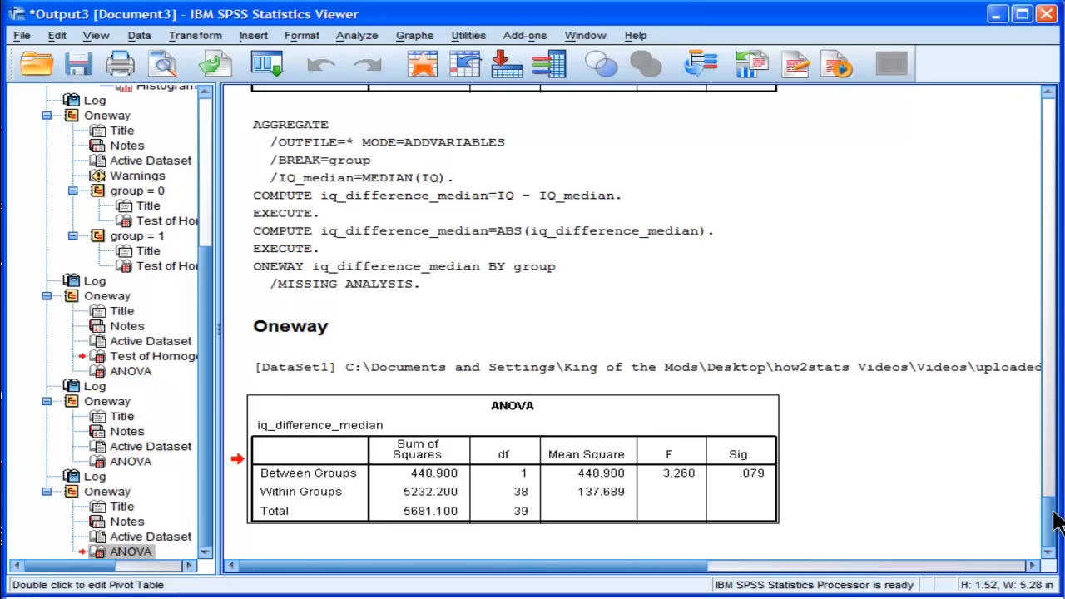
mouse_move(1018, 519)
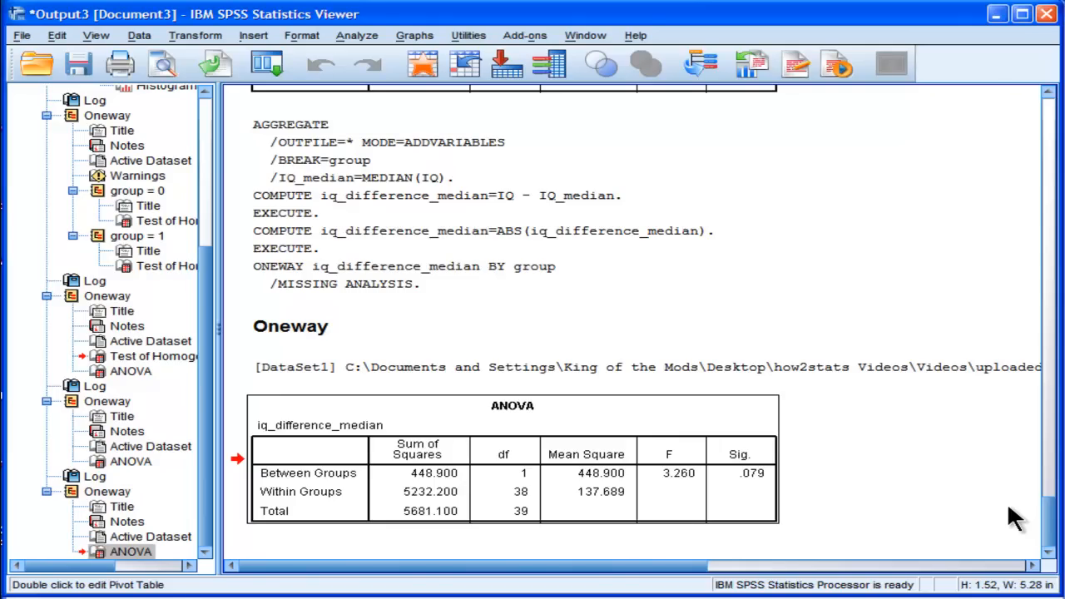
mouse_move(566, 579)
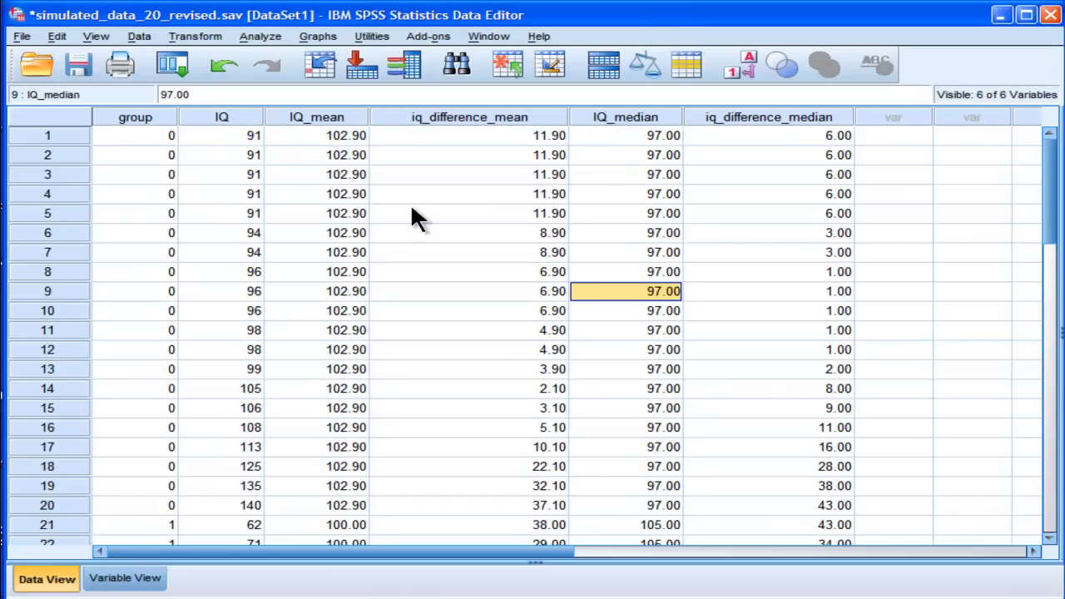
left_click(221, 154)
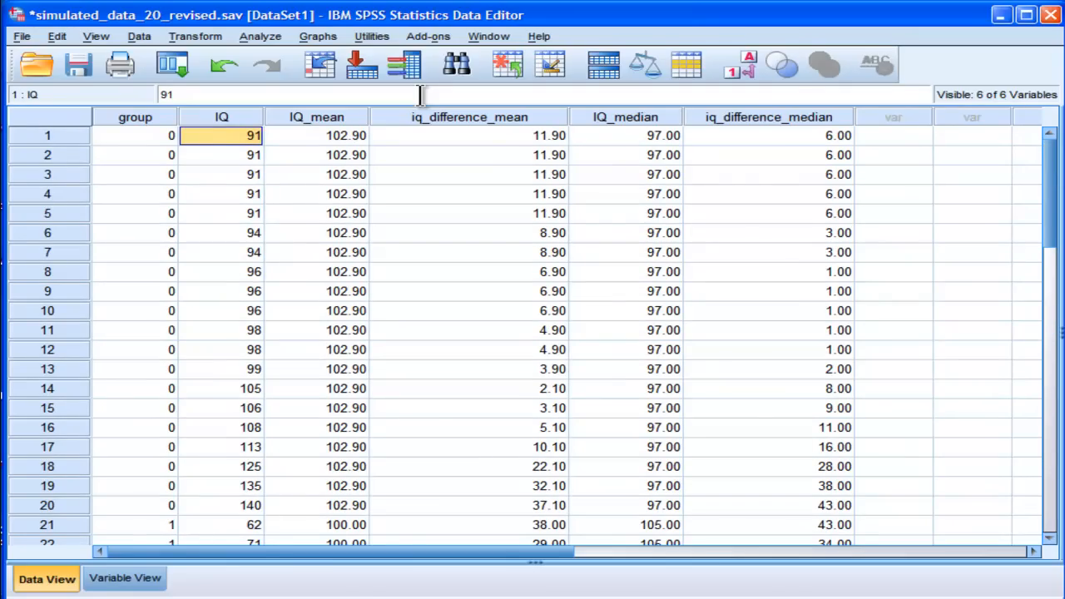
left_click(892, 135)
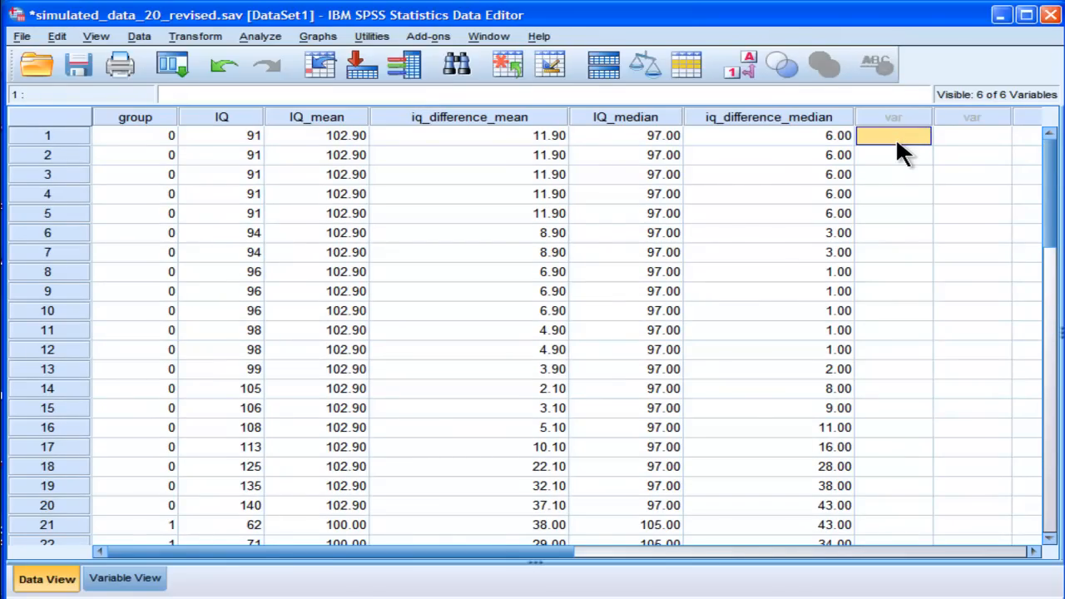
mouse_move(895, 158)
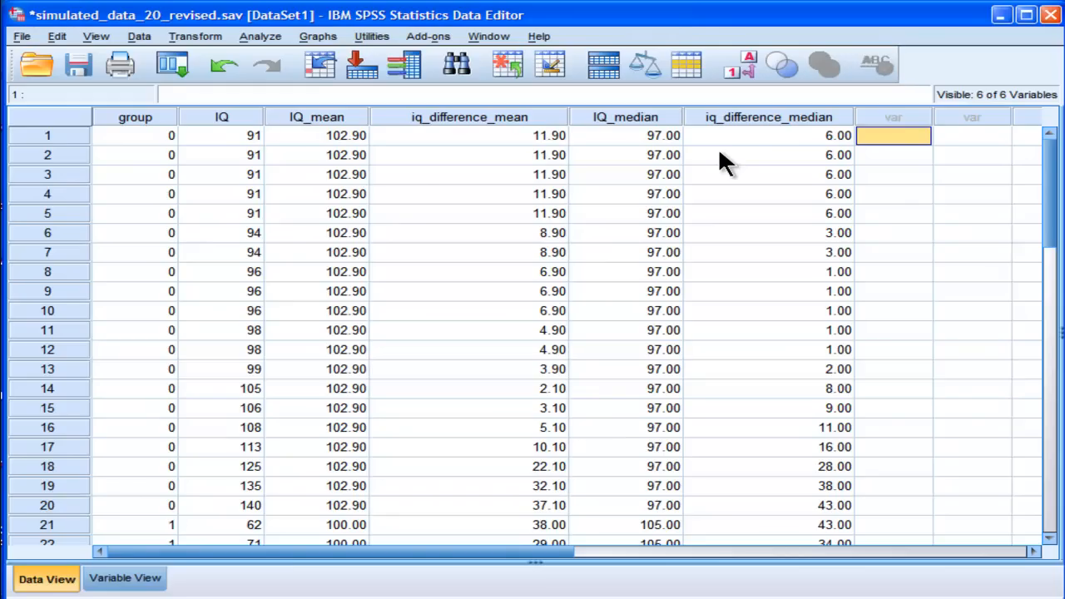
mouse_move(293, 160)
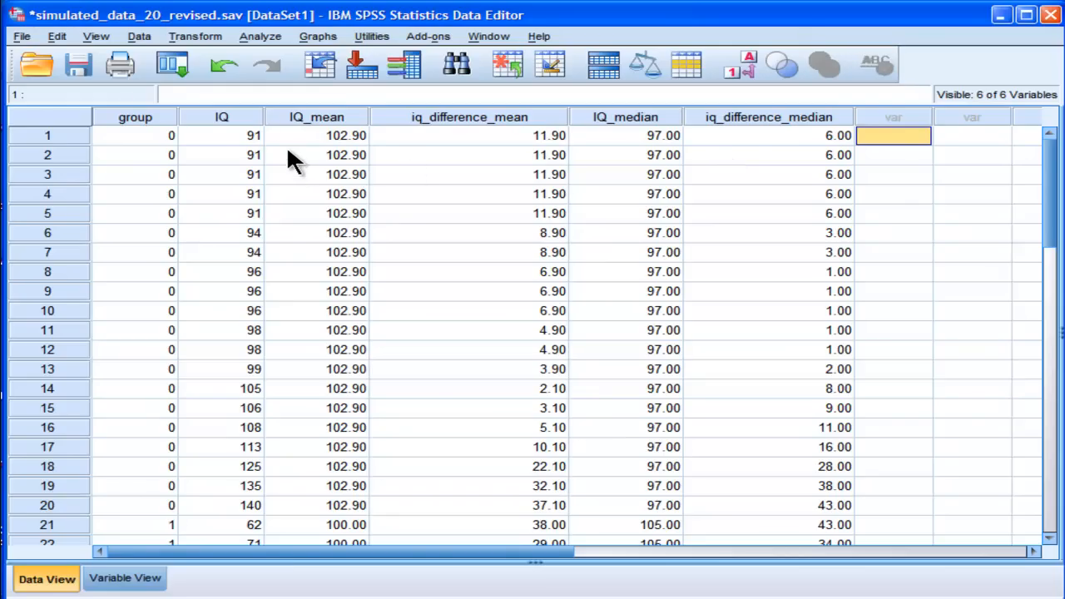
mouse_move(254, 154)
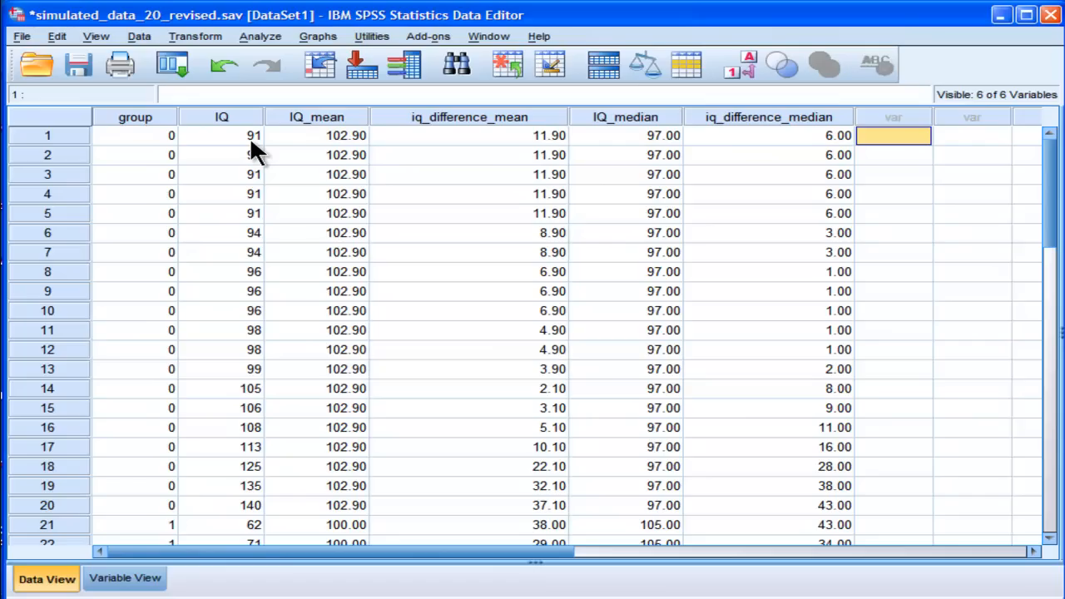
mouse_move(196, 46)
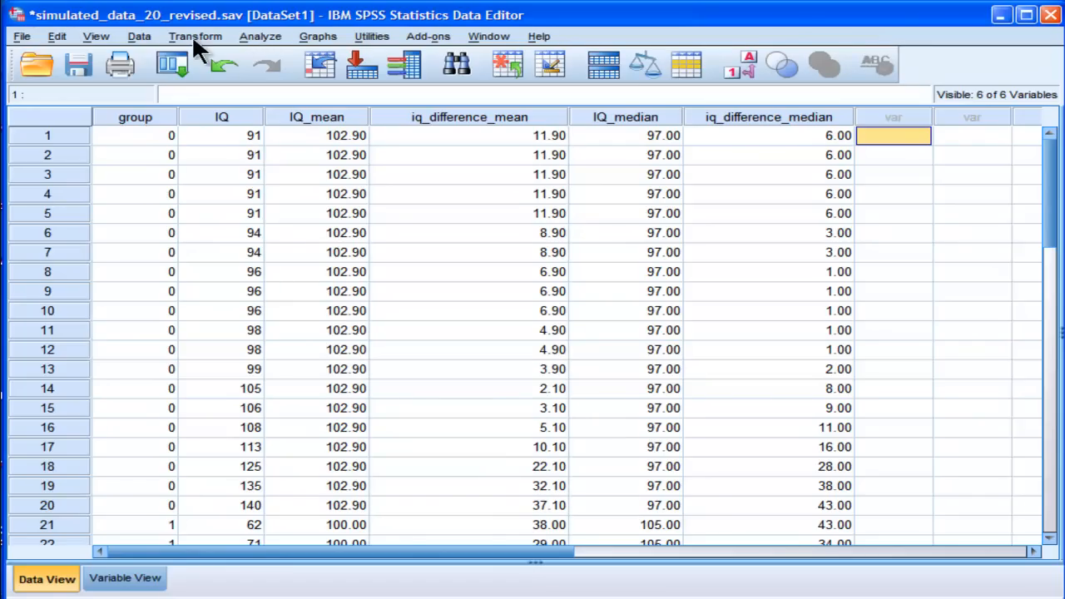
Step: Rank IQ with smallest value as rank 1, creating the RIQ variable
left_click(139, 36)
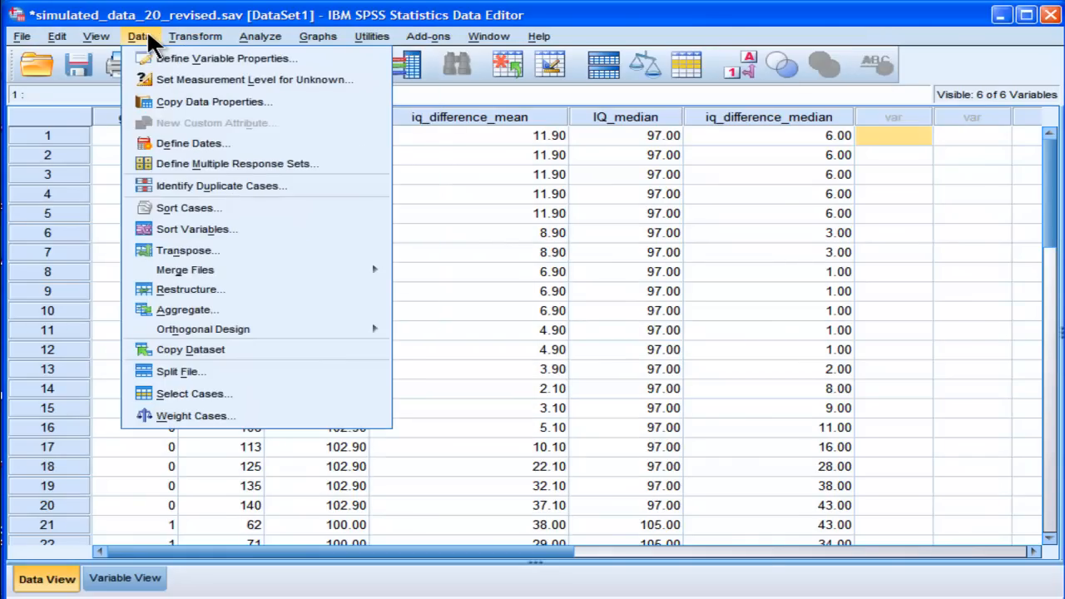
left_click(195, 36)
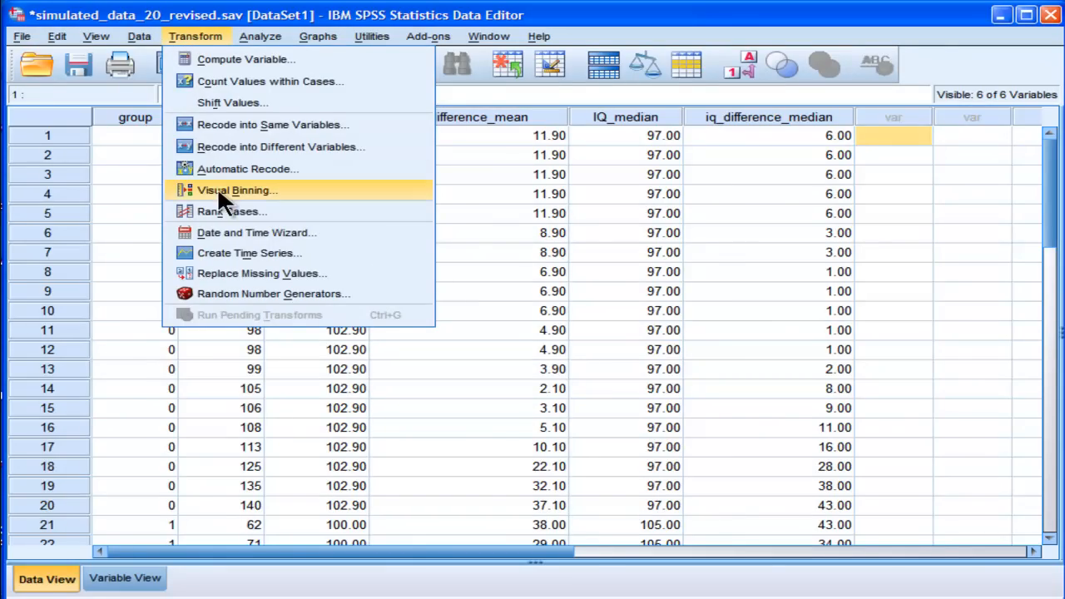
left_click(230, 212)
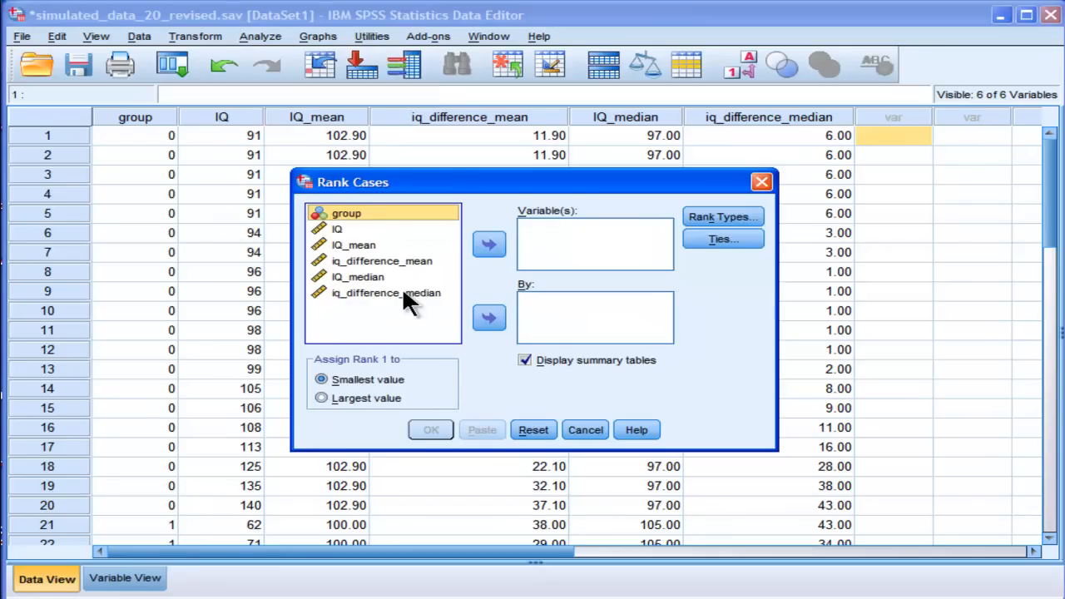
left_click(337, 229)
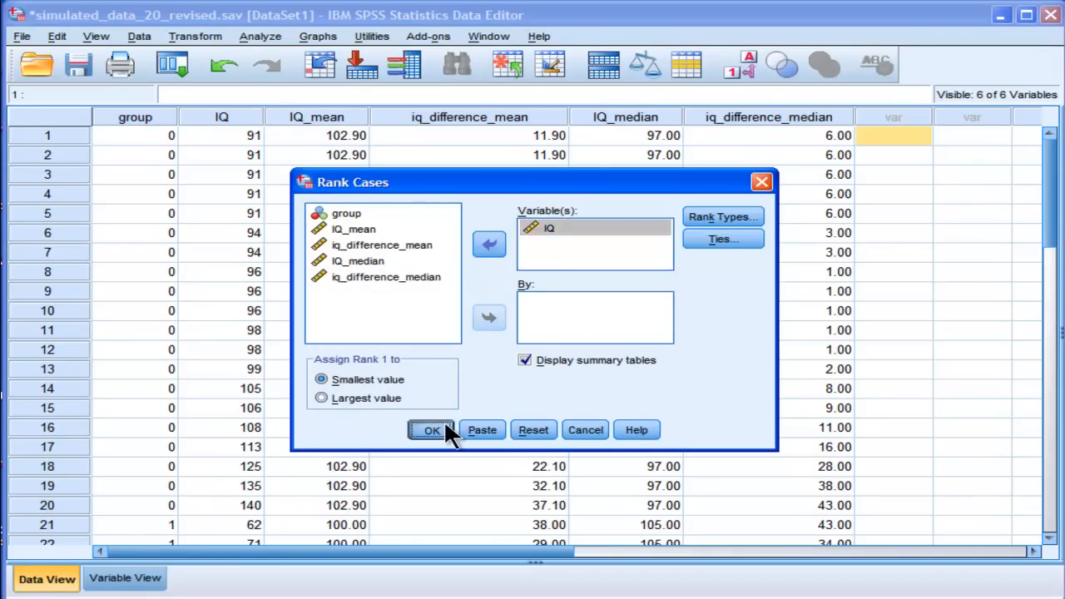
left_click(431, 431)
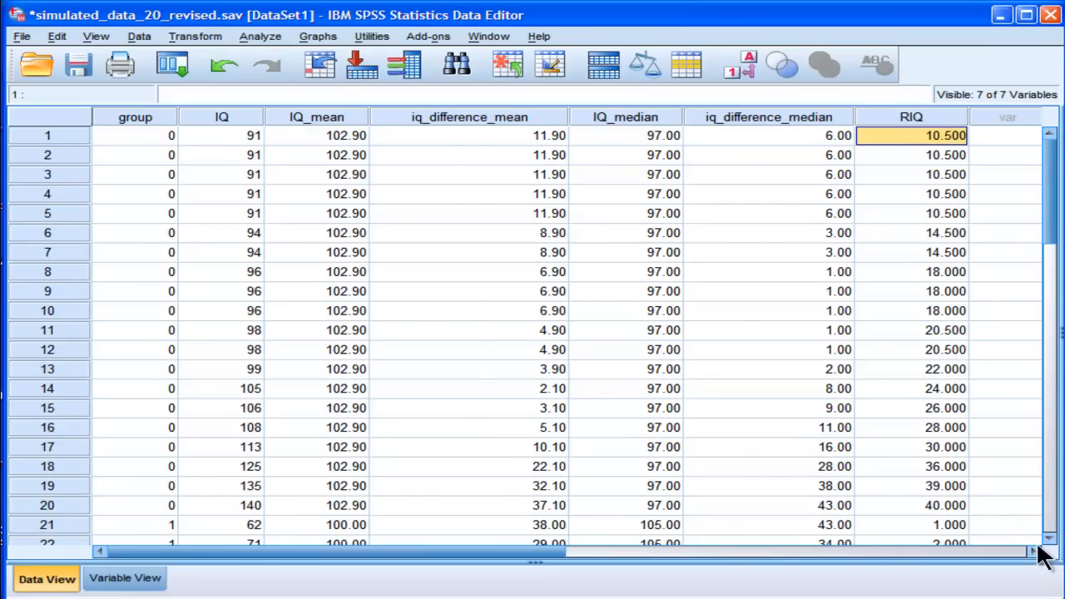
Step: Scroll the Data View to show group beside IQ and RIQ, and reopen the Transform menu
scroll("right", 3)
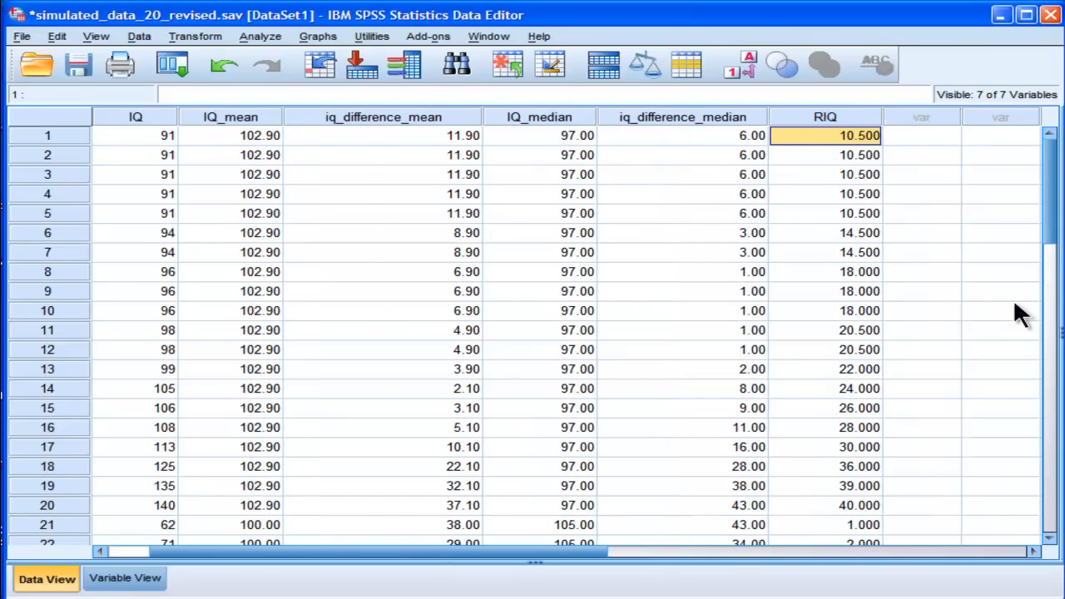
scroll("down", 3)
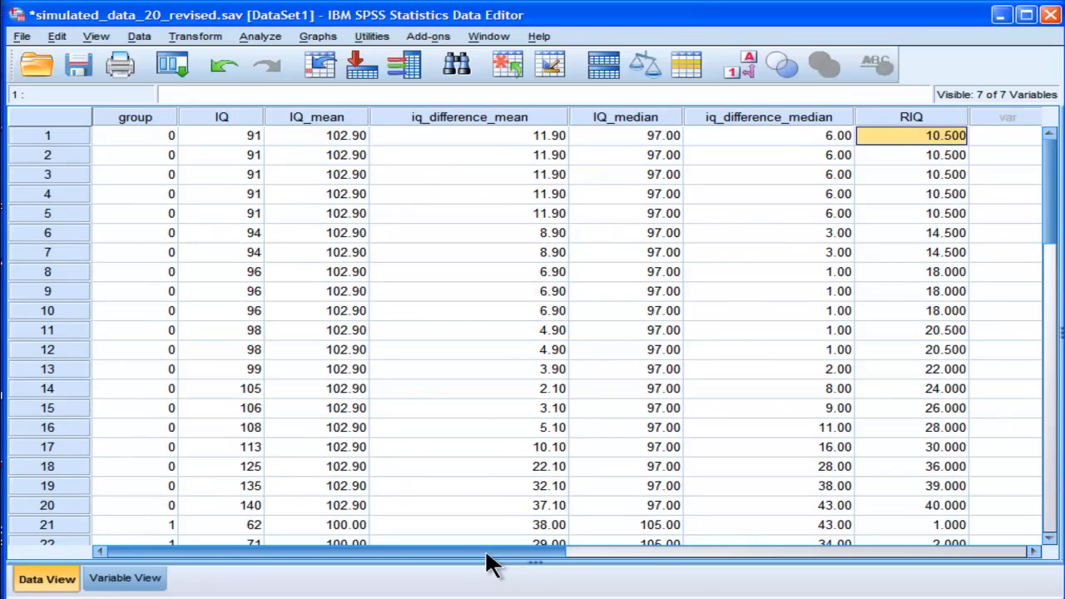
mouse_move(386, 181)
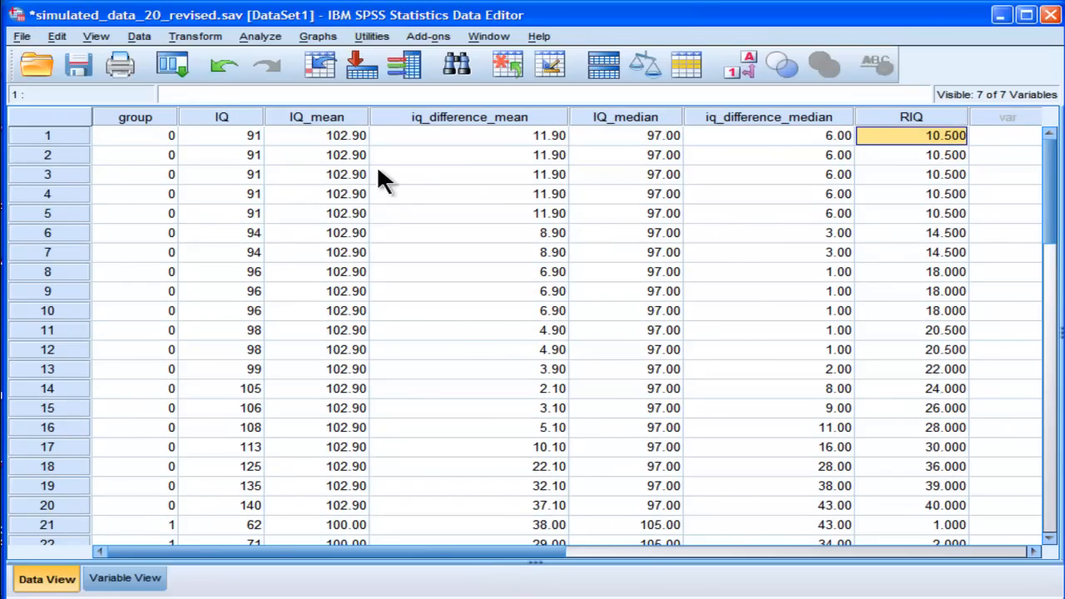
mouse_move(195, 36)
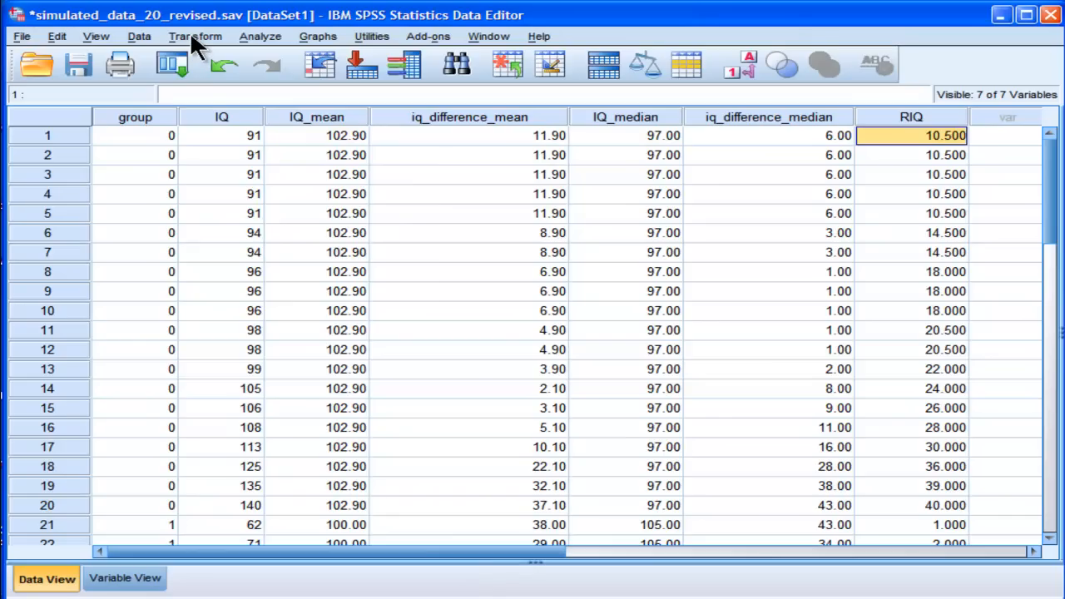
left_click(195, 36)
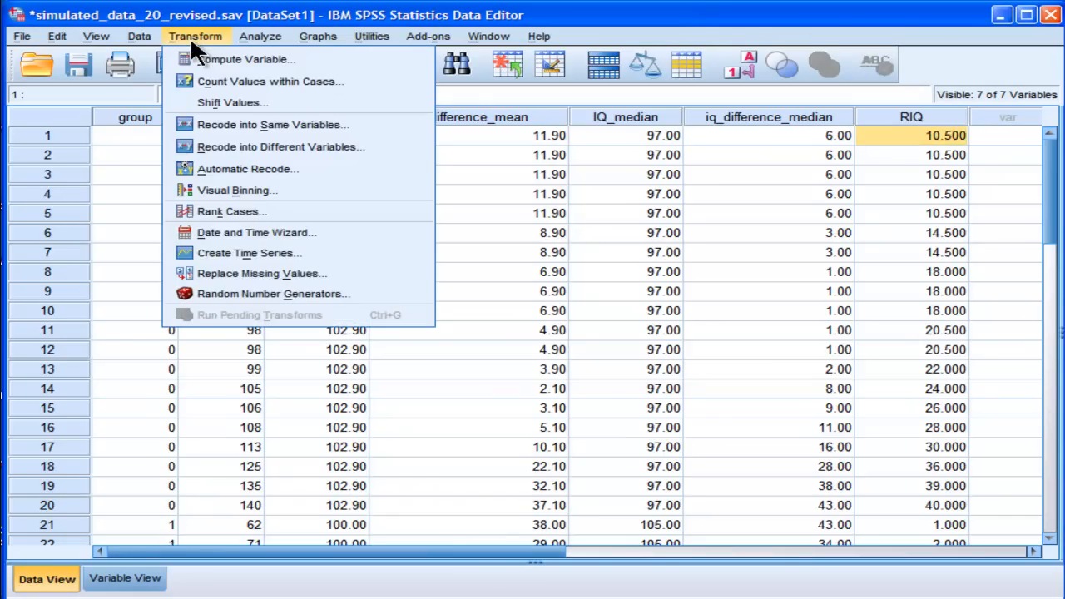
left_click(468, 135)
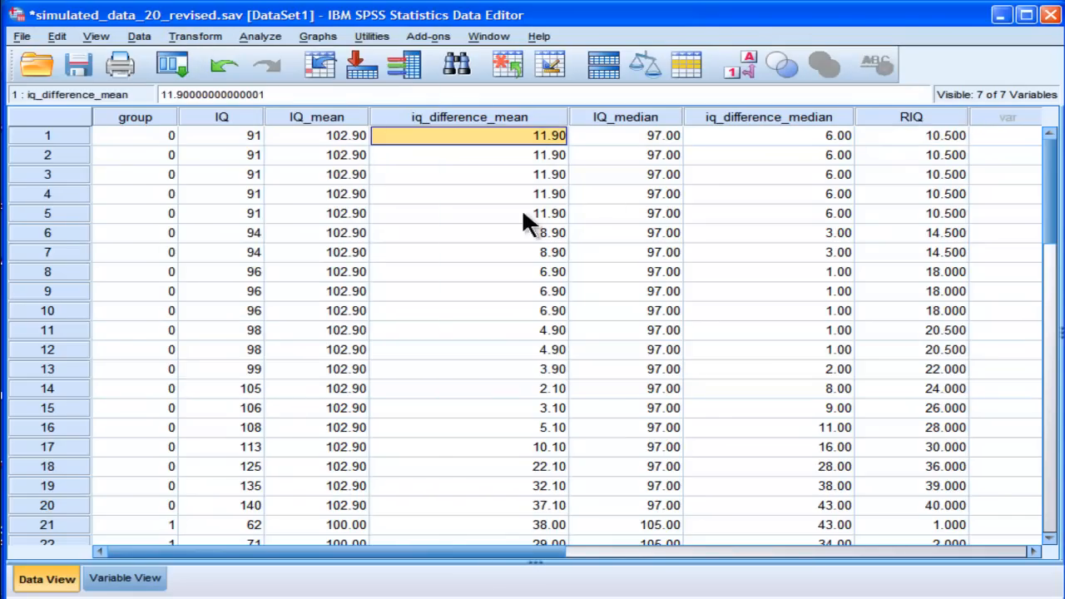
mouse_move(512, 328)
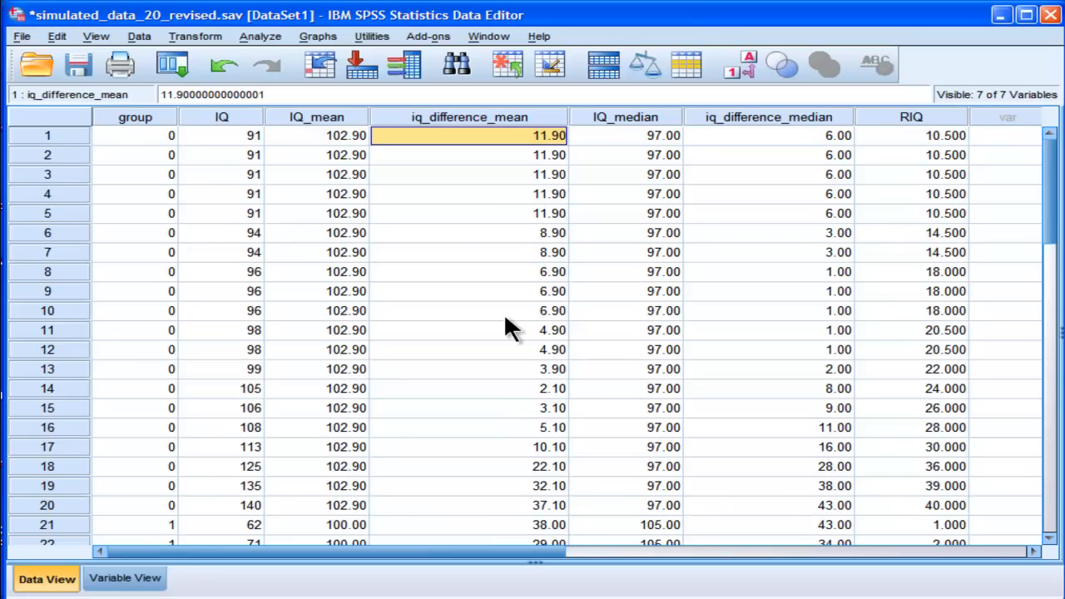
left_click(195, 36)
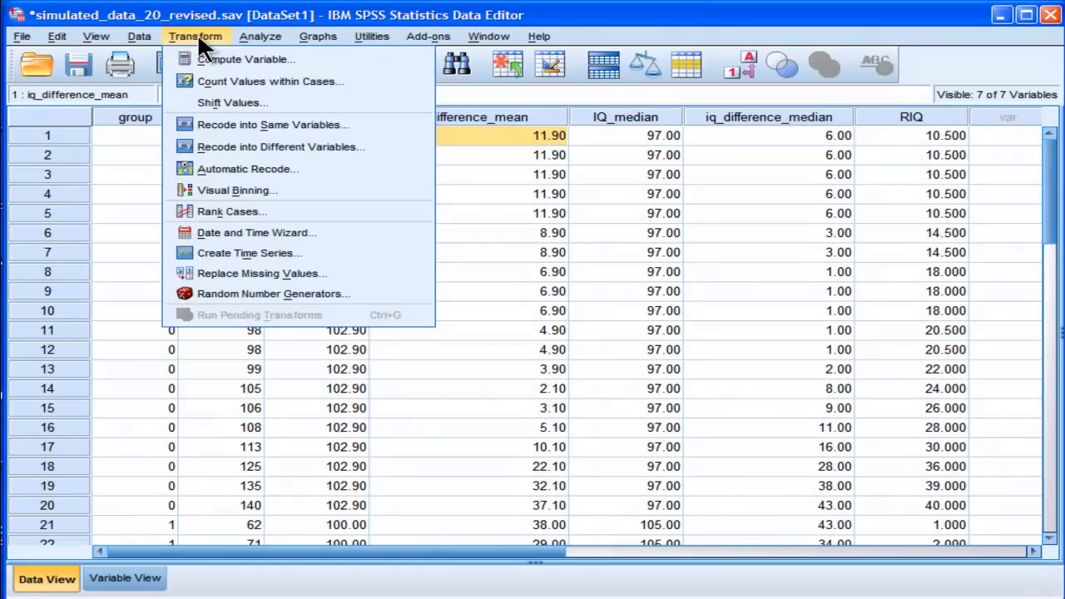
Step: Aggregate by group, replacing the IQ median summary with the mean of RIQ (RIQ_mean_1)
left_click(139, 36)
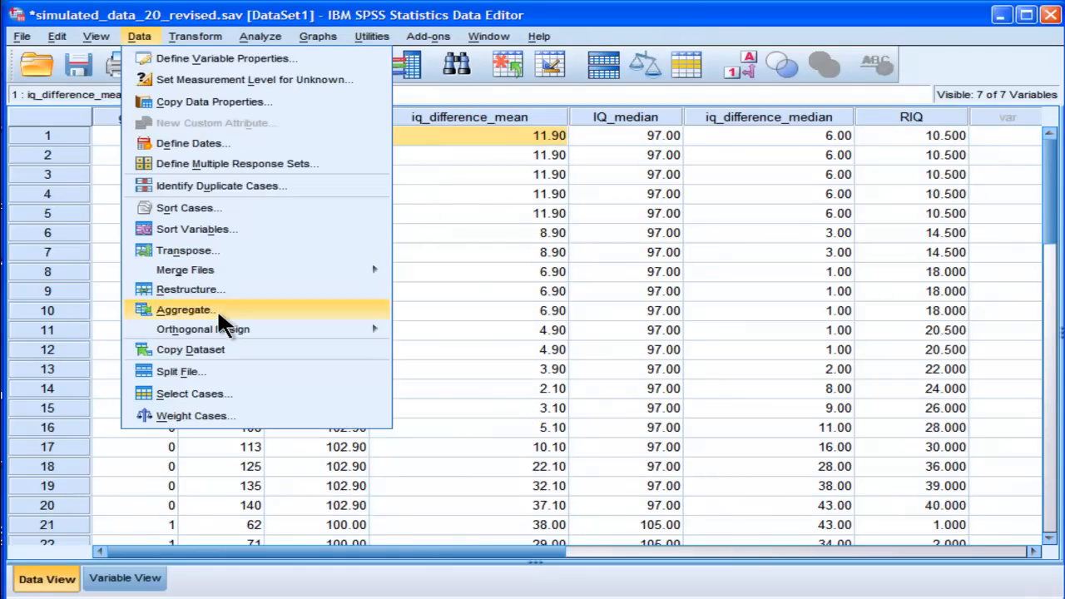
left_click(184, 310)
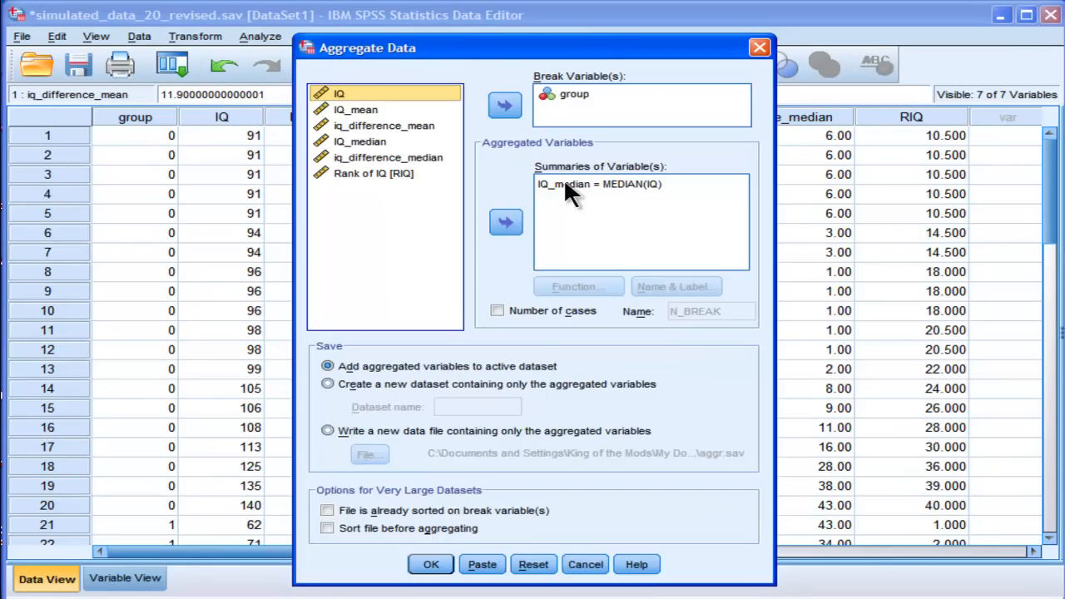
left_click(505, 223)
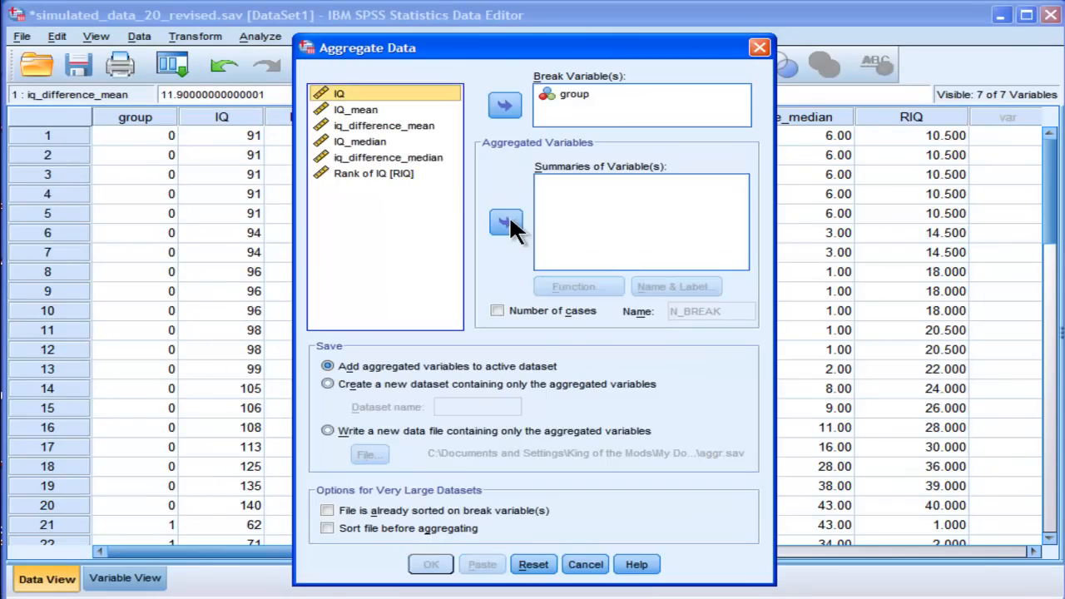
left_click(374, 173)
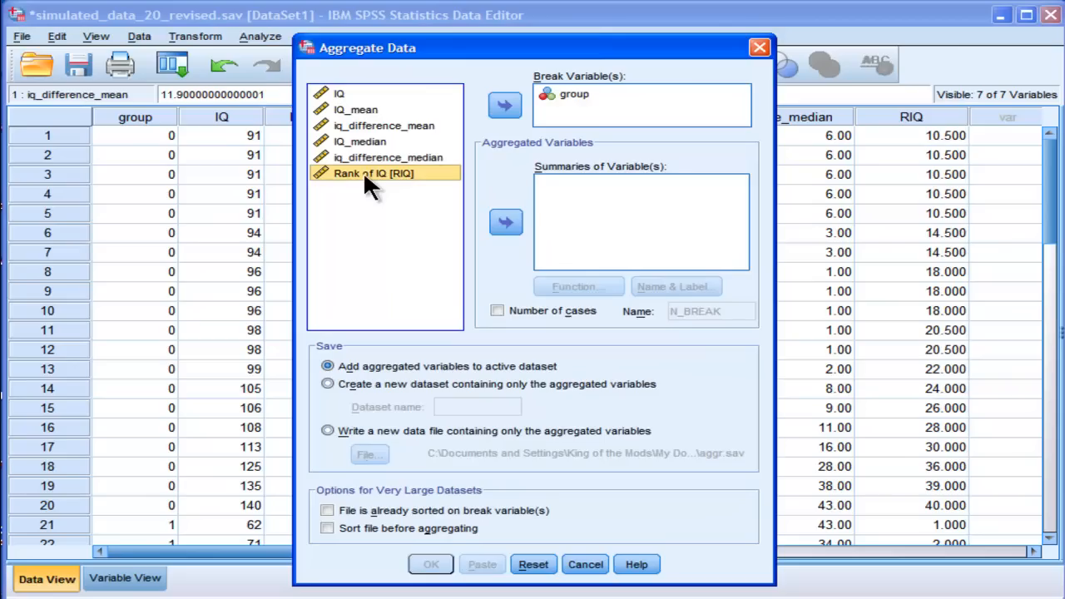
left_click(505, 222)
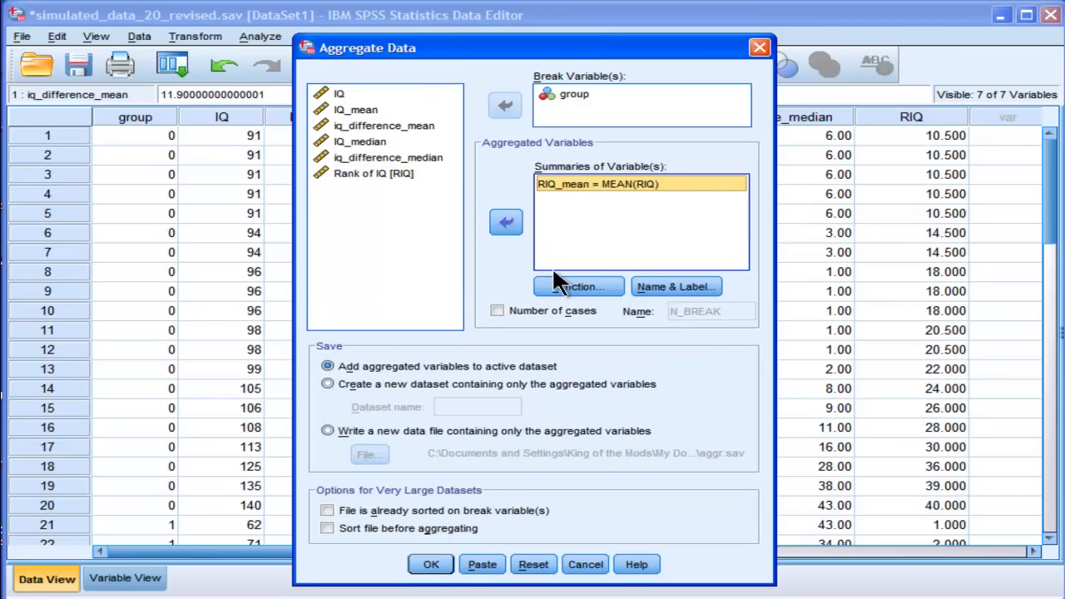
left_click(578, 286)
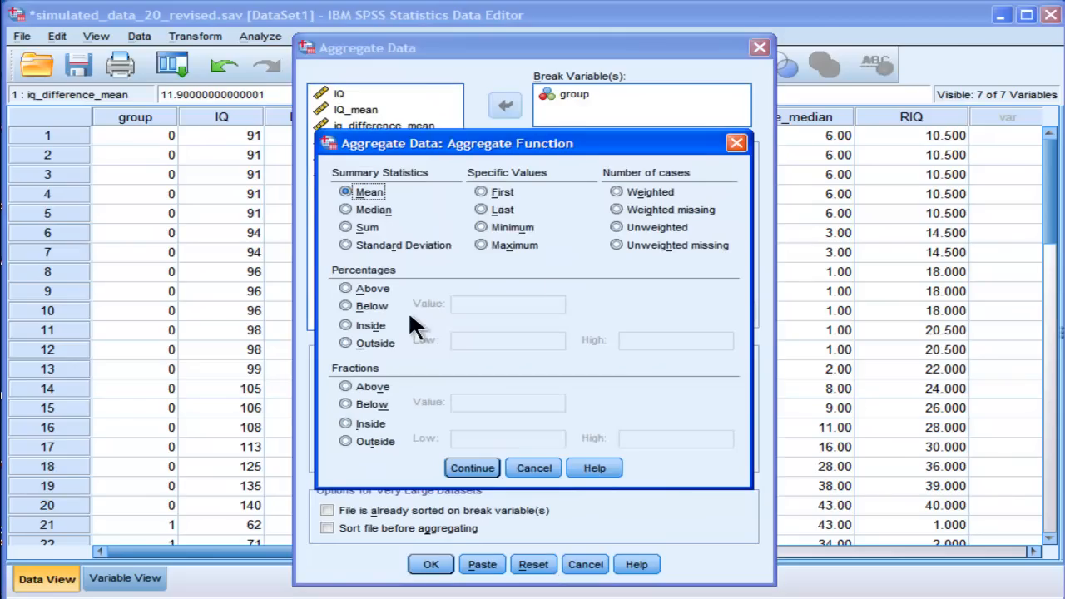
left_click(472, 466)
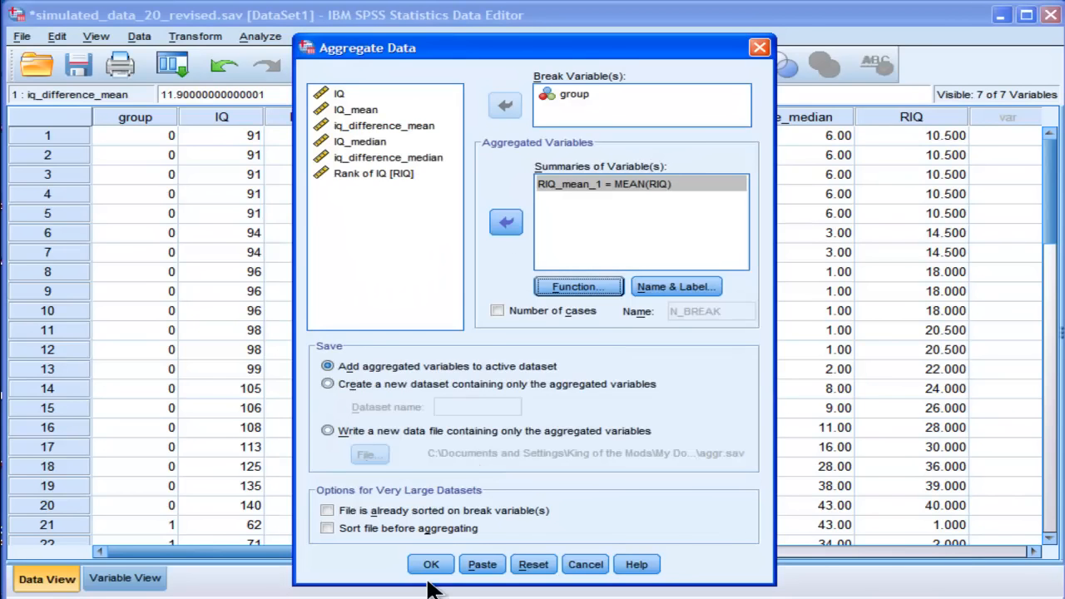
left_click(430, 564)
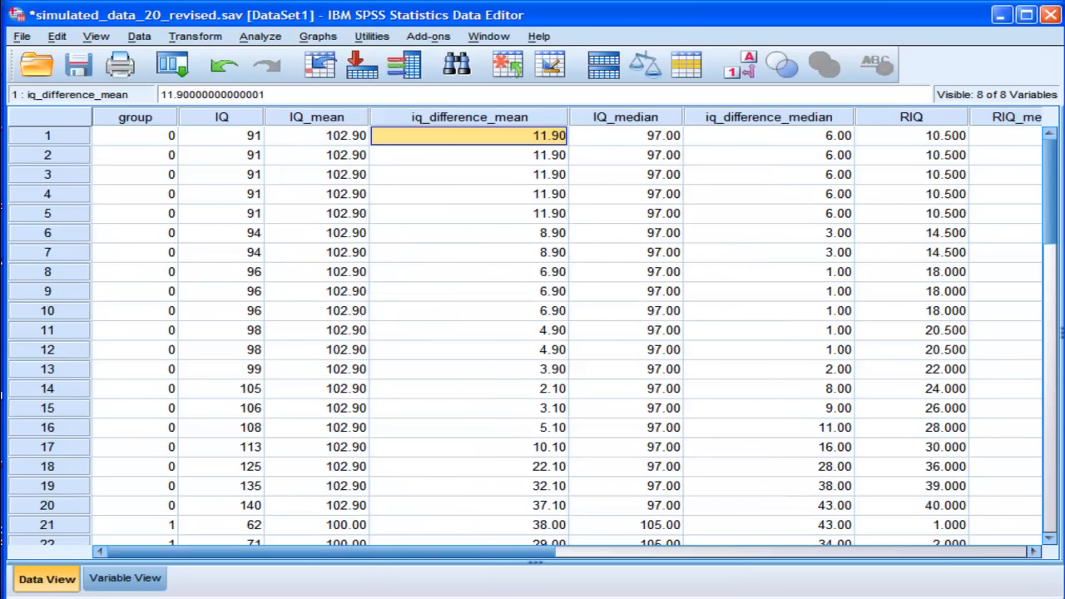
scroll("right", 3)
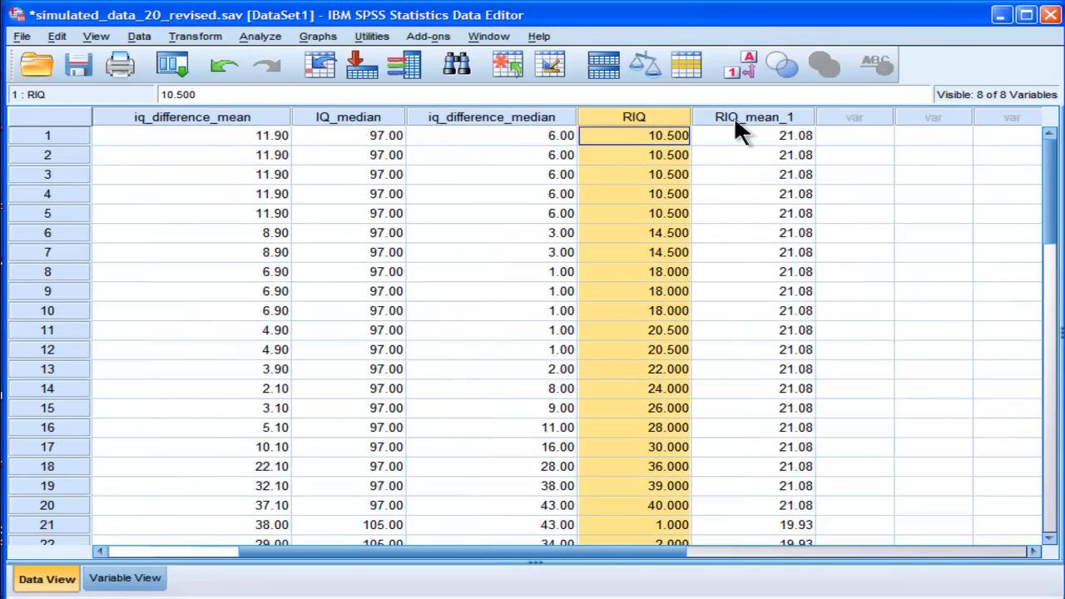
scroll("down", 3)
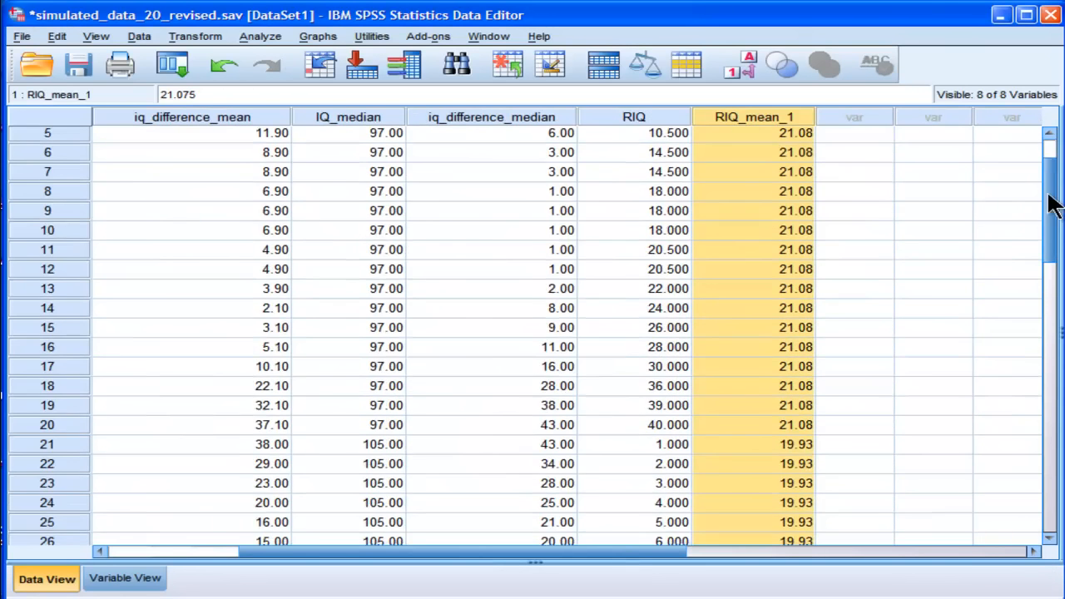
scroll("down", 3)
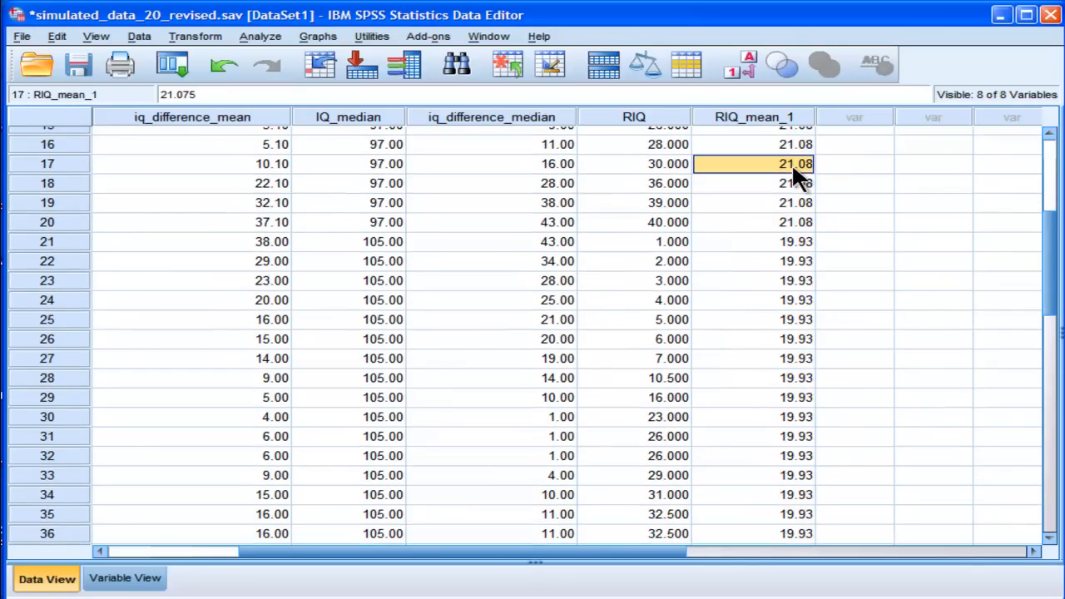
left_click(754, 397)
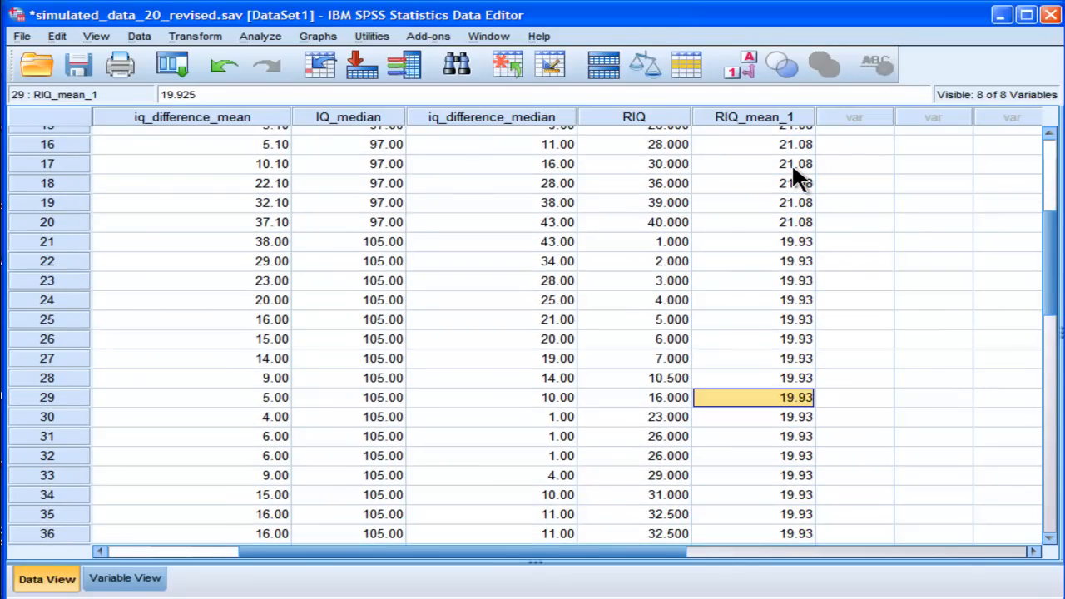
left_click(753, 202)
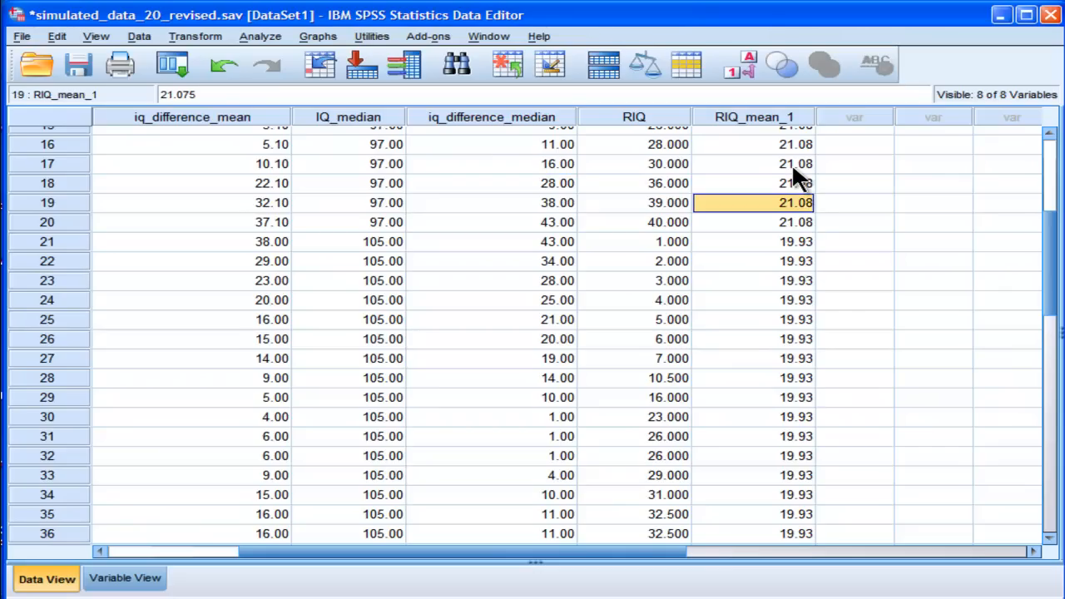
left_click(753, 436)
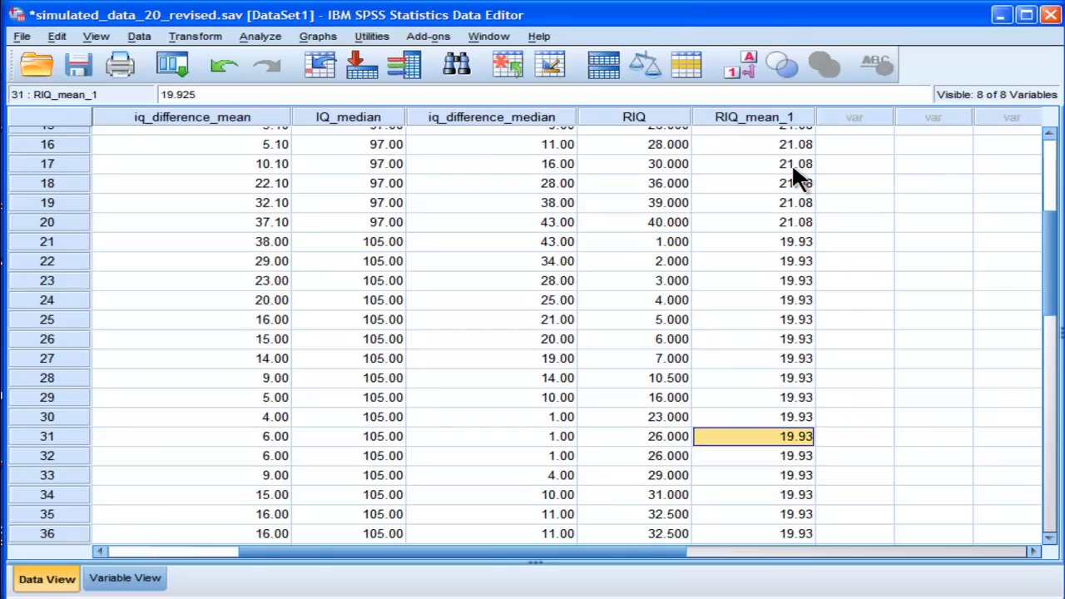
left_click(753, 475)
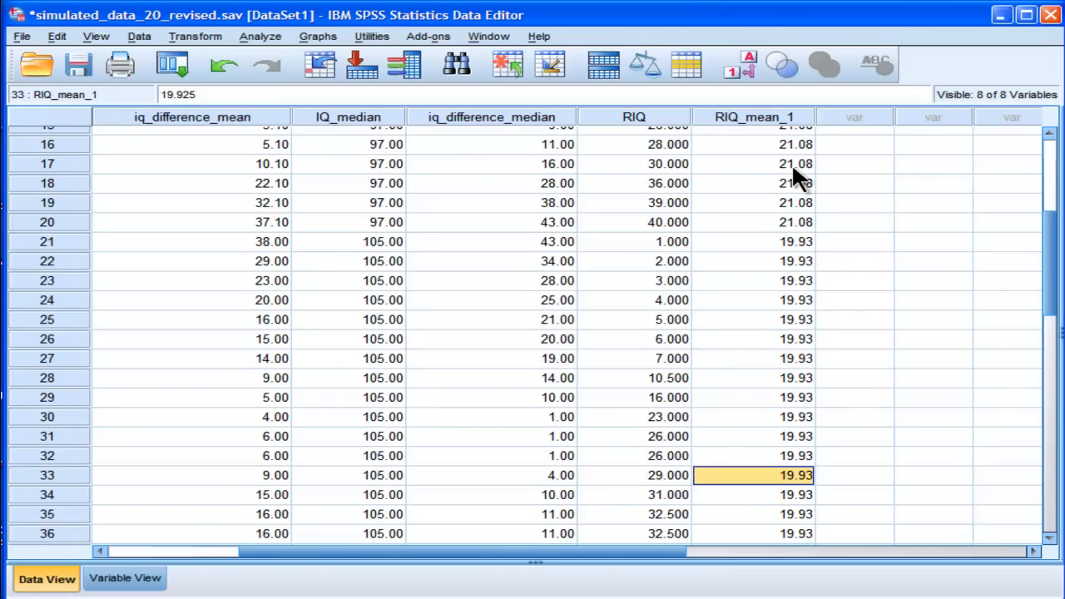
mouse_move(767, 134)
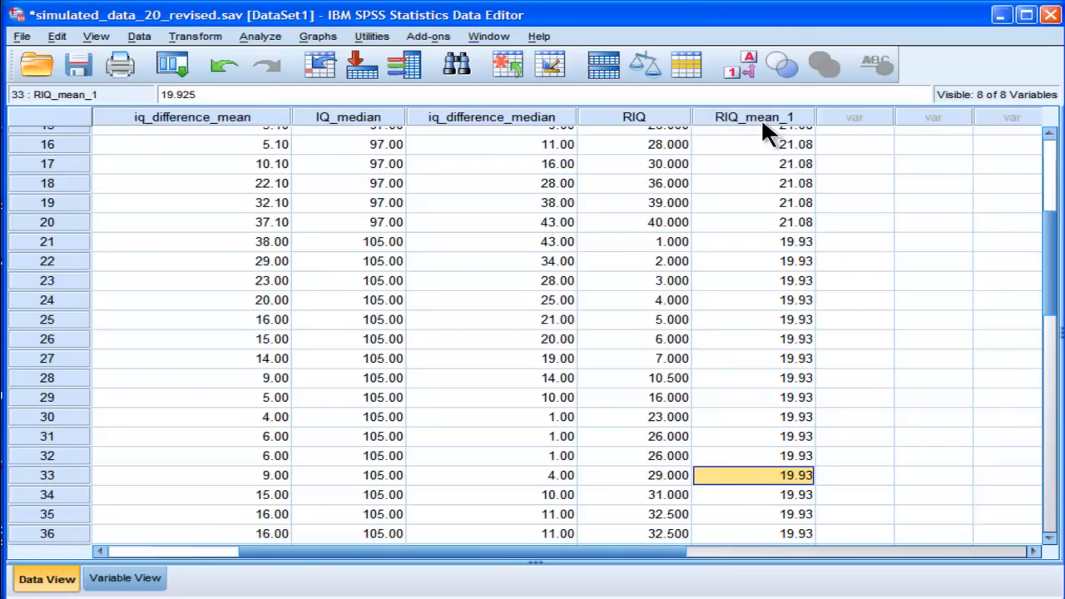
left_click(259, 36)
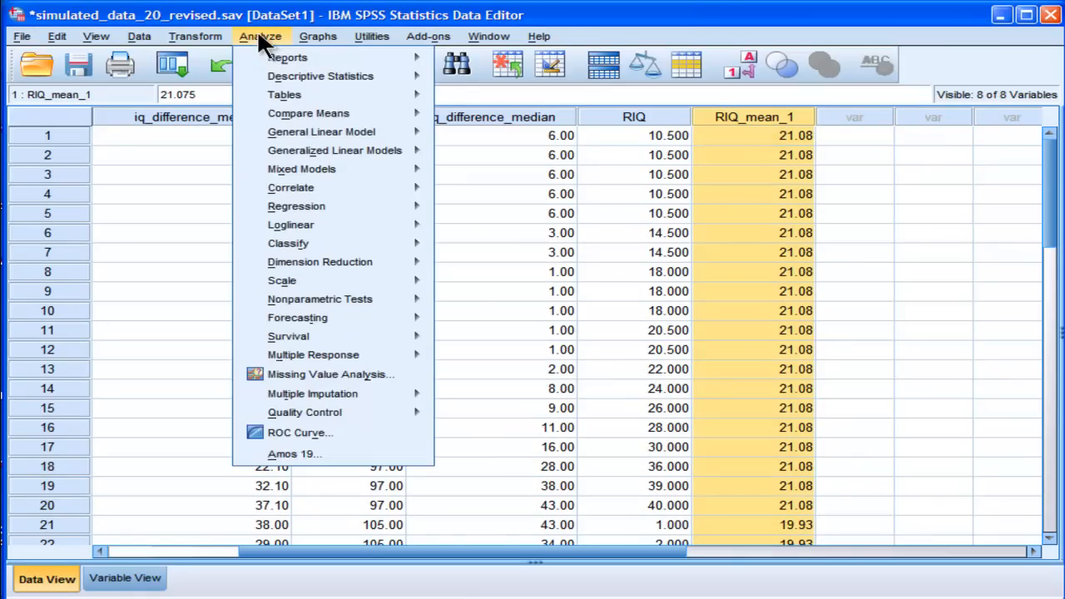
mouse_move(284, 94)
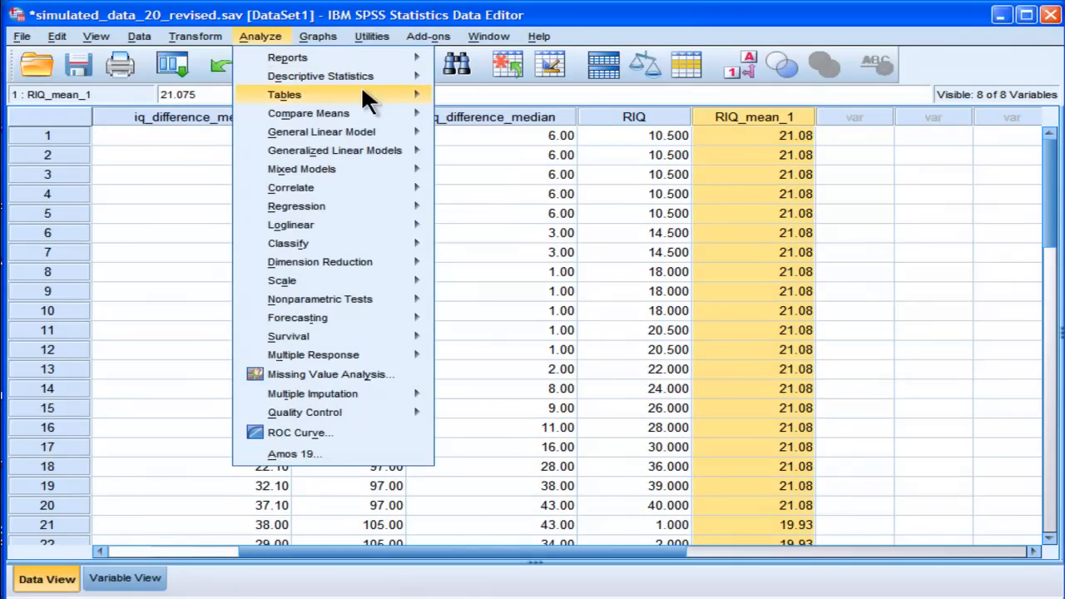
mouse_move(321, 131)
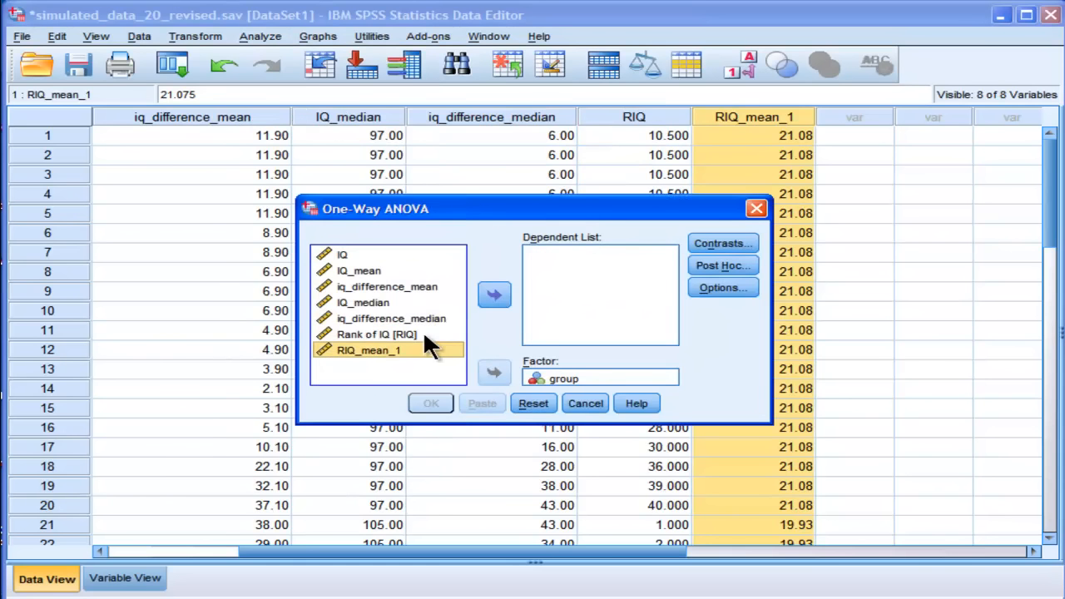
mouse_move(399, 342)
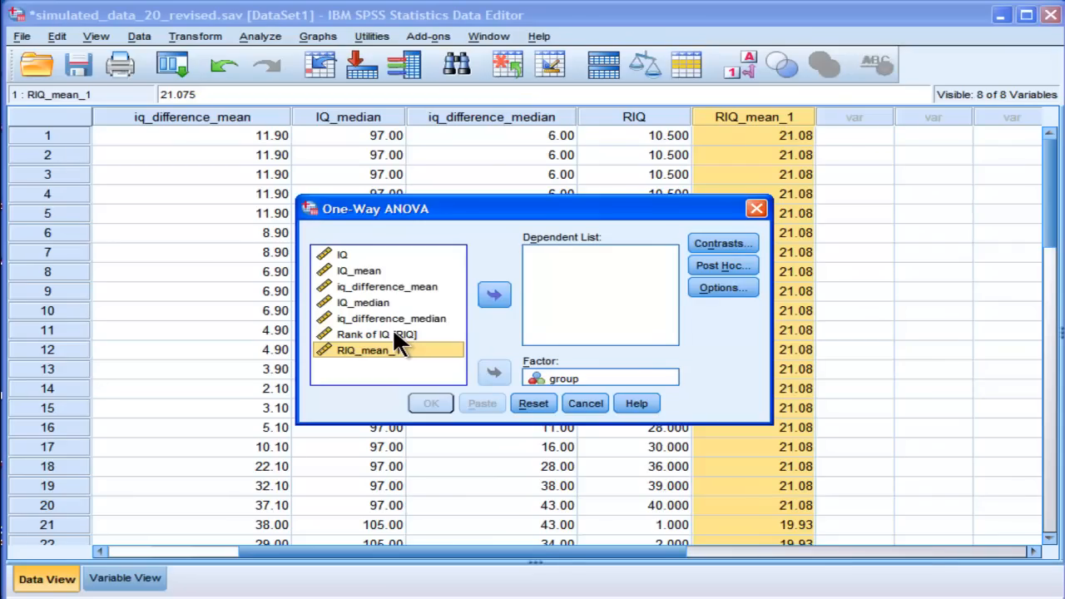
mouse_move(420, 354)
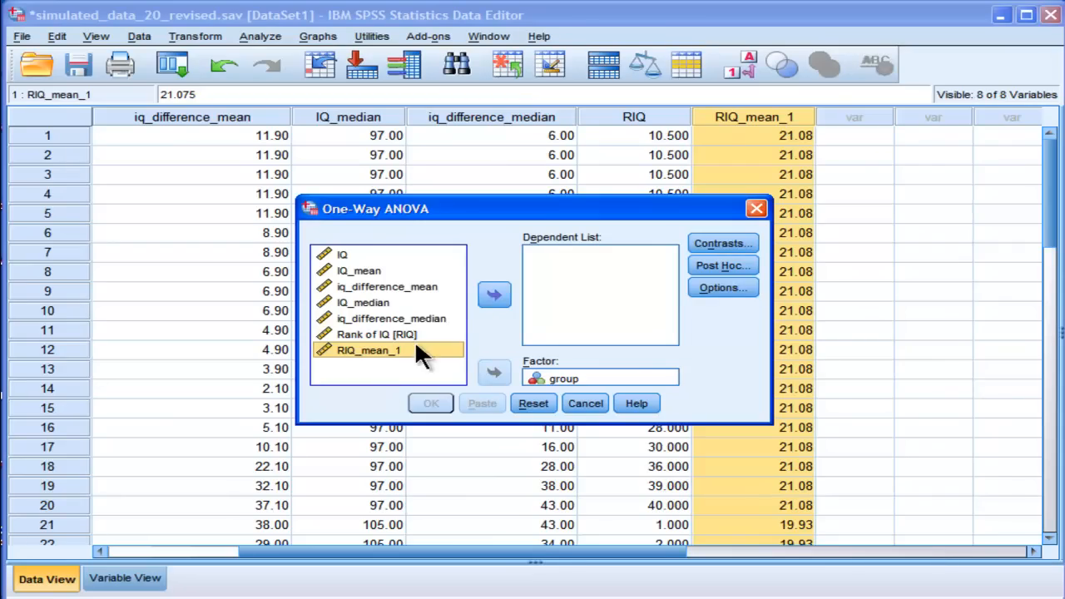
mouse_move(721, 243)
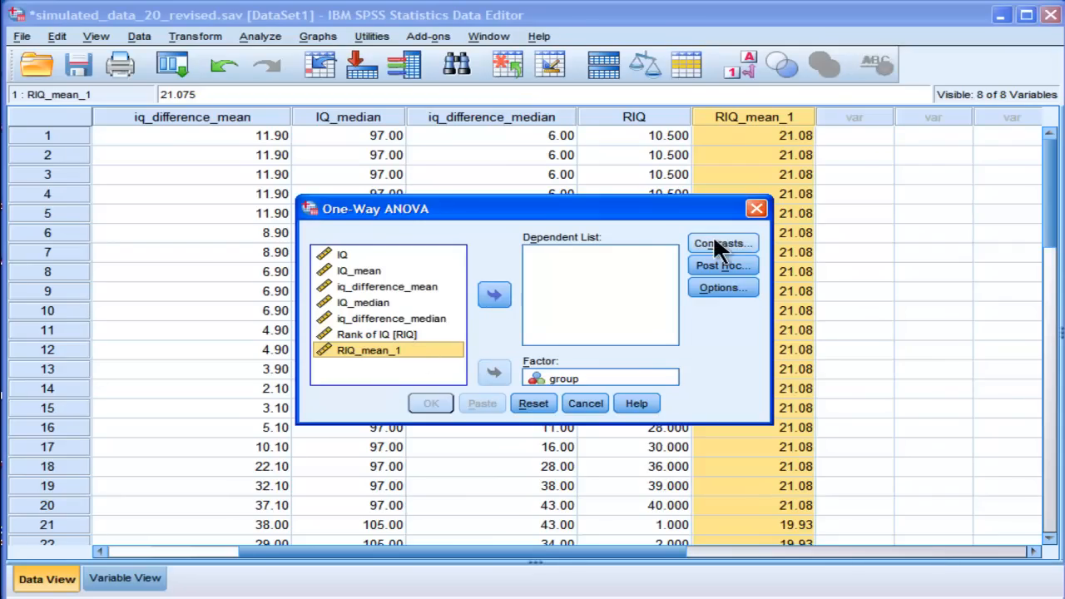
left_click(585, 403)
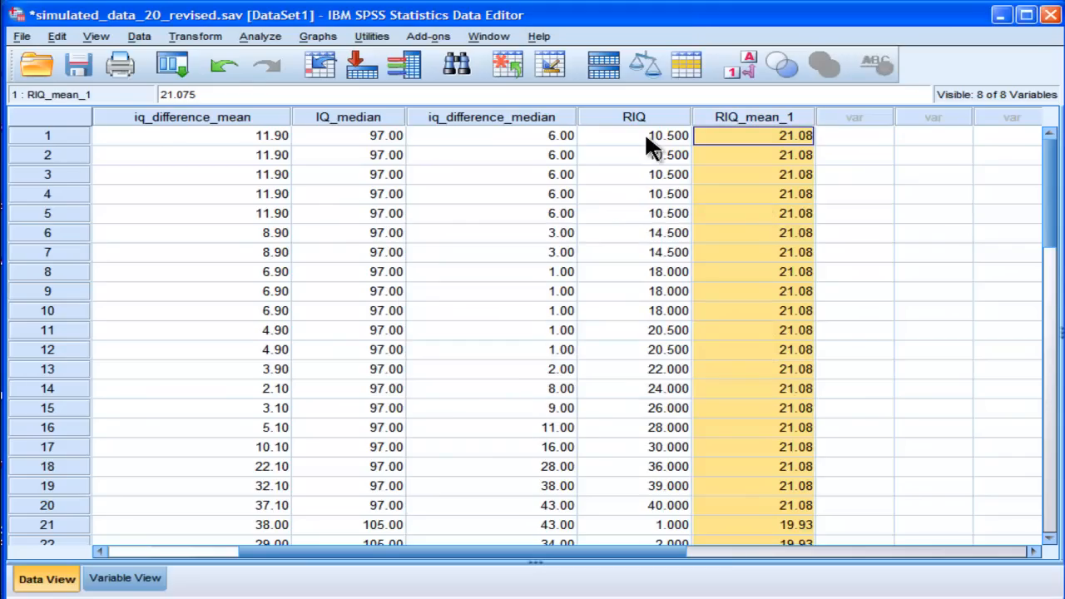
left_click(634, 135)
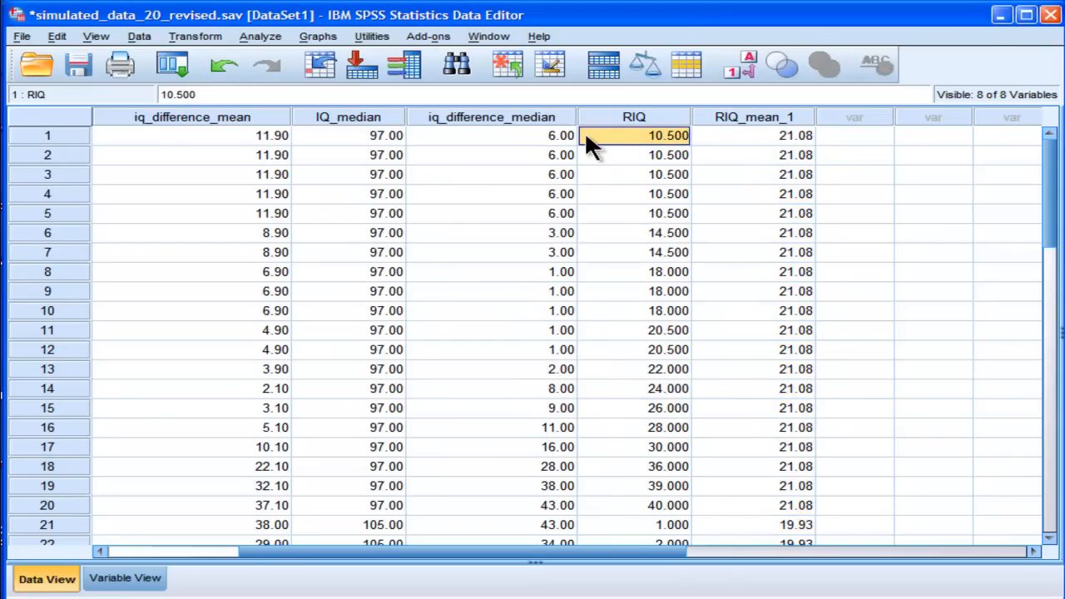
Step: Compute iq_difference_rank as RIQ minus RIQ_mean_1
left_click(195, 35)
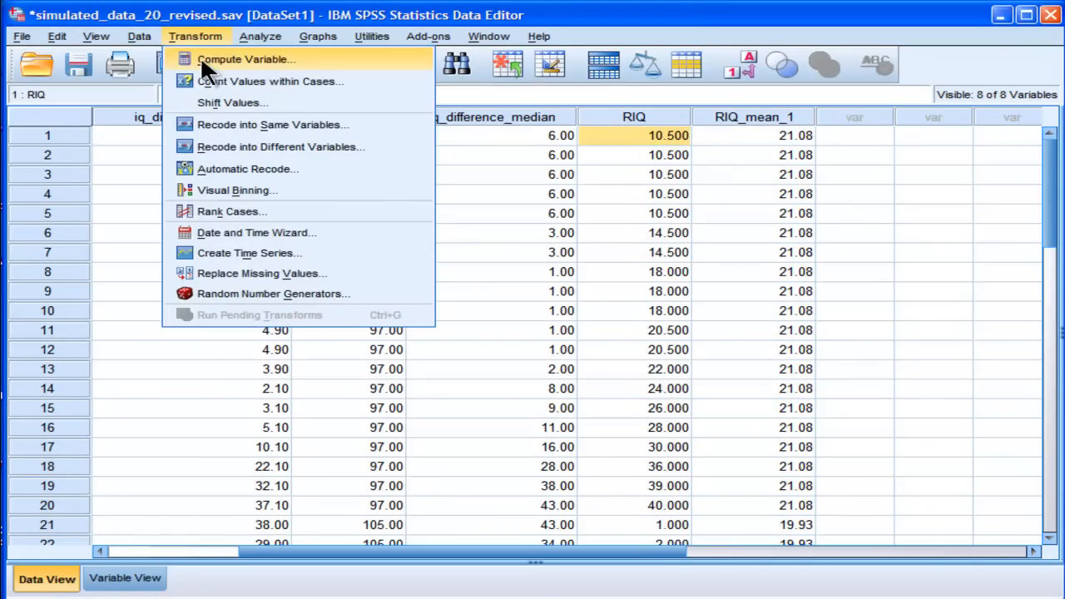
left_click(245, 59)
type("iq_difference_rank")
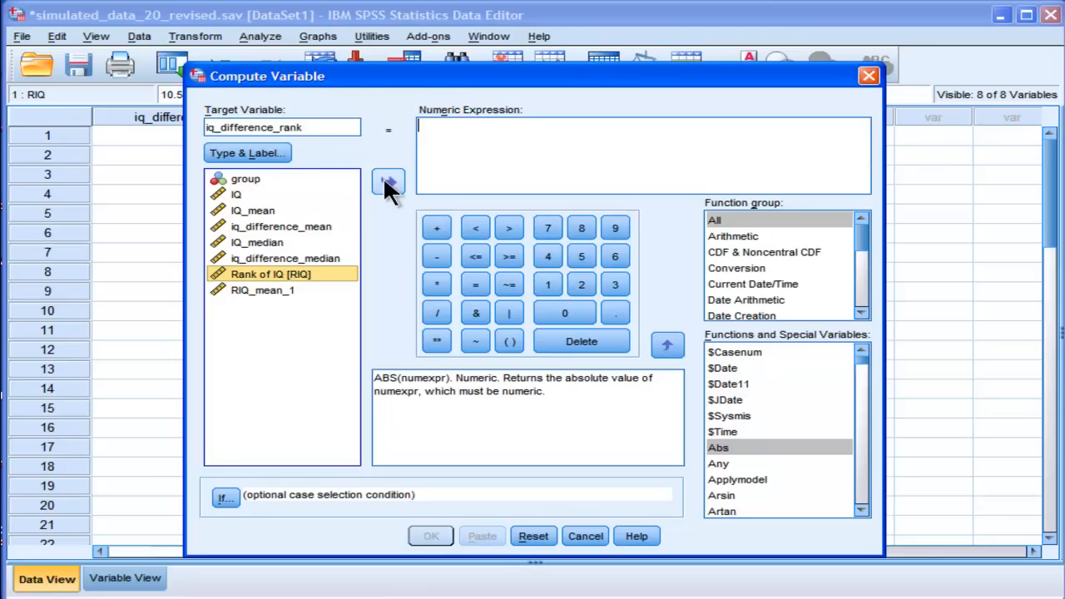
left_click(388, 181)
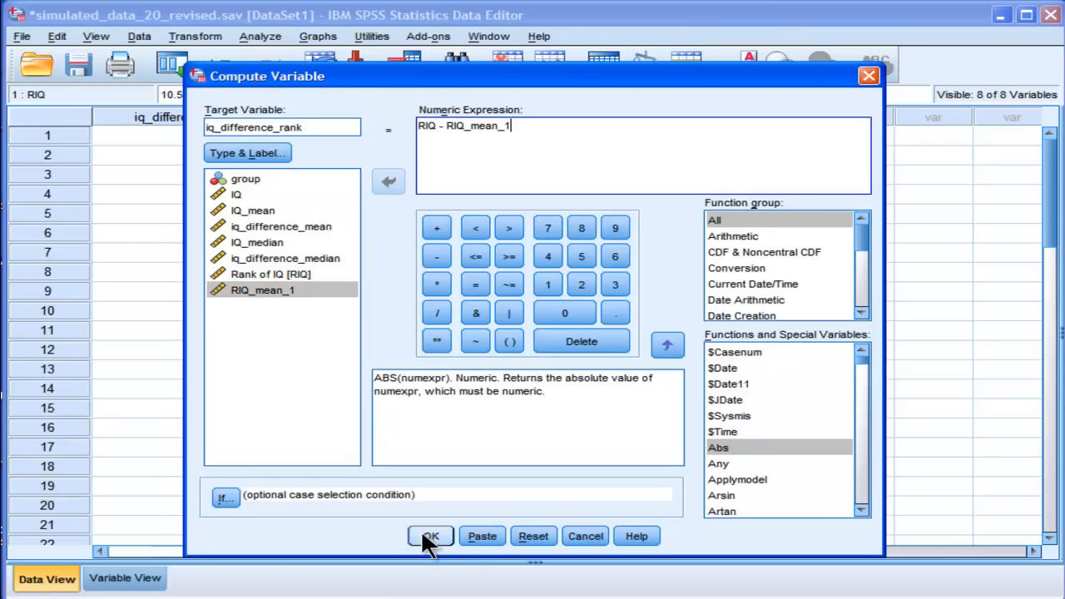
left_click(431, 536)
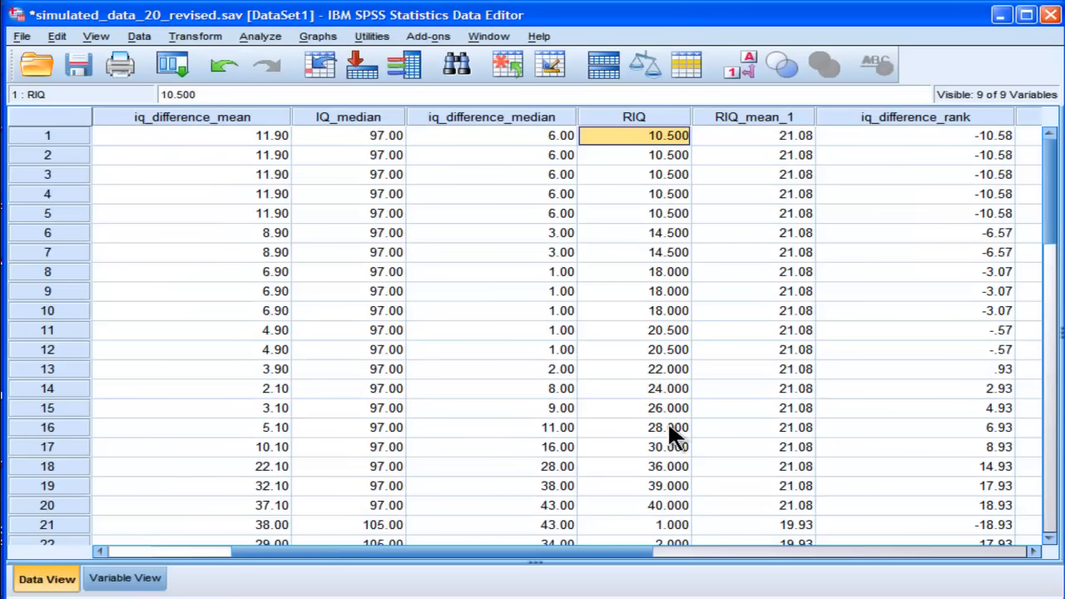
scroll("right", 3)
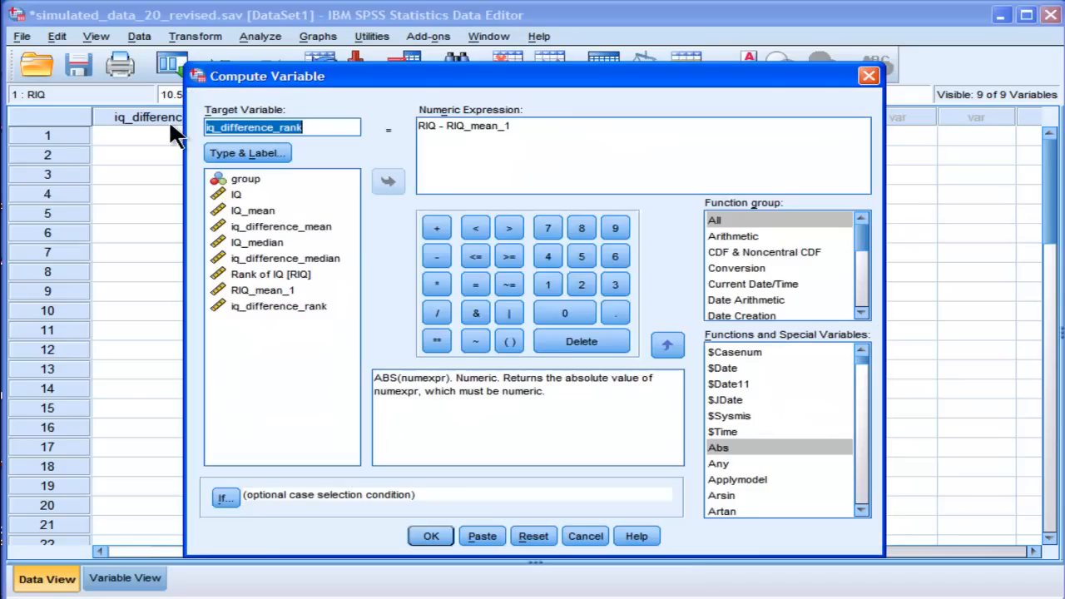
Step: Recompute iq_difference_rank as ABS(iq_difference_rank) and check the values are now positive
left_click(499, 126)
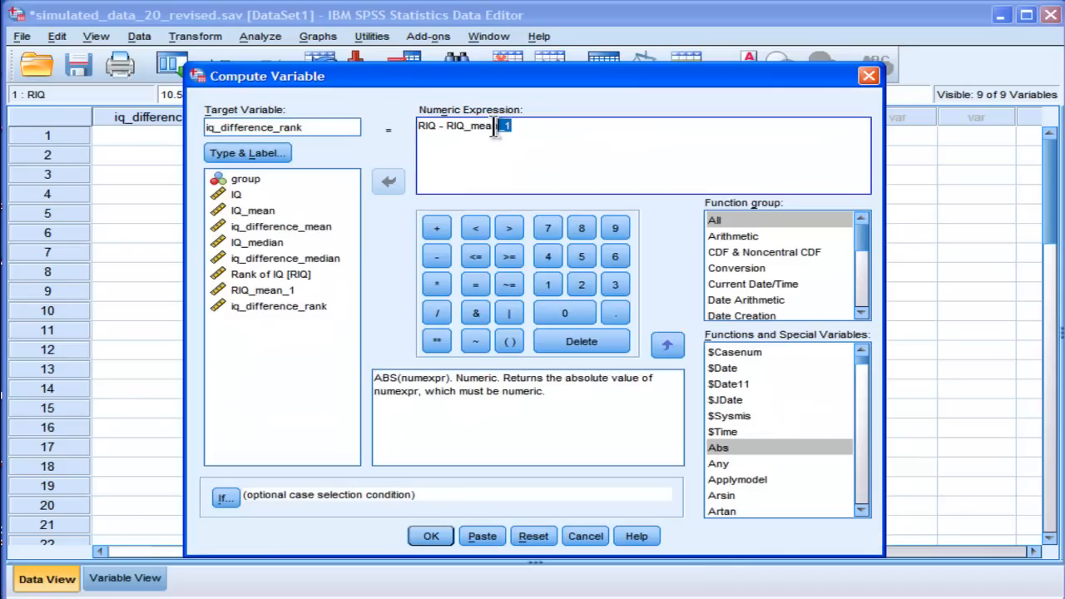
left_click(533, 536)
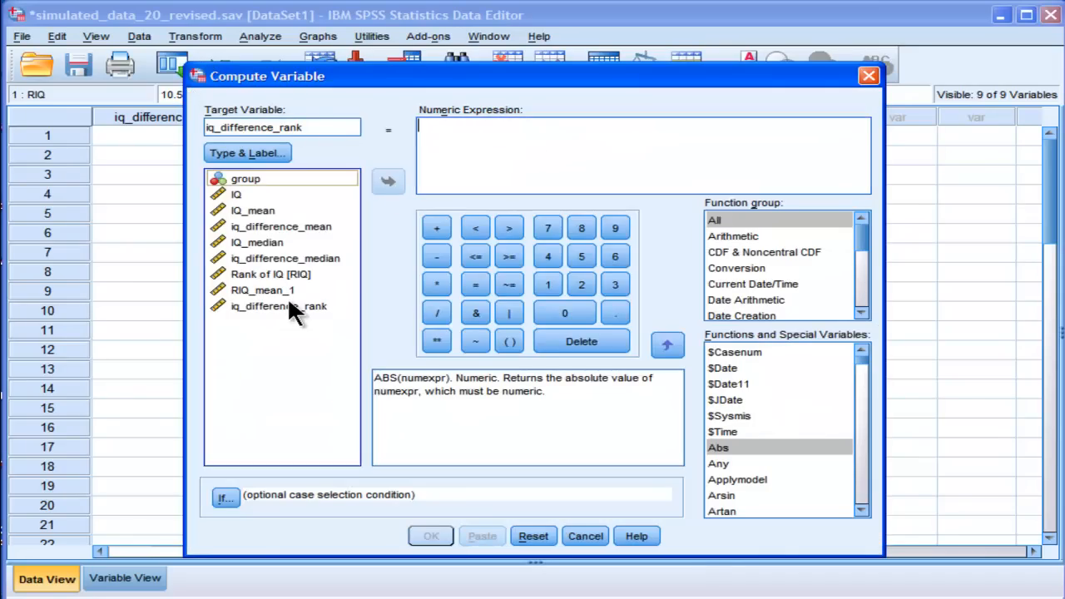
type("iq_difference_rank)")
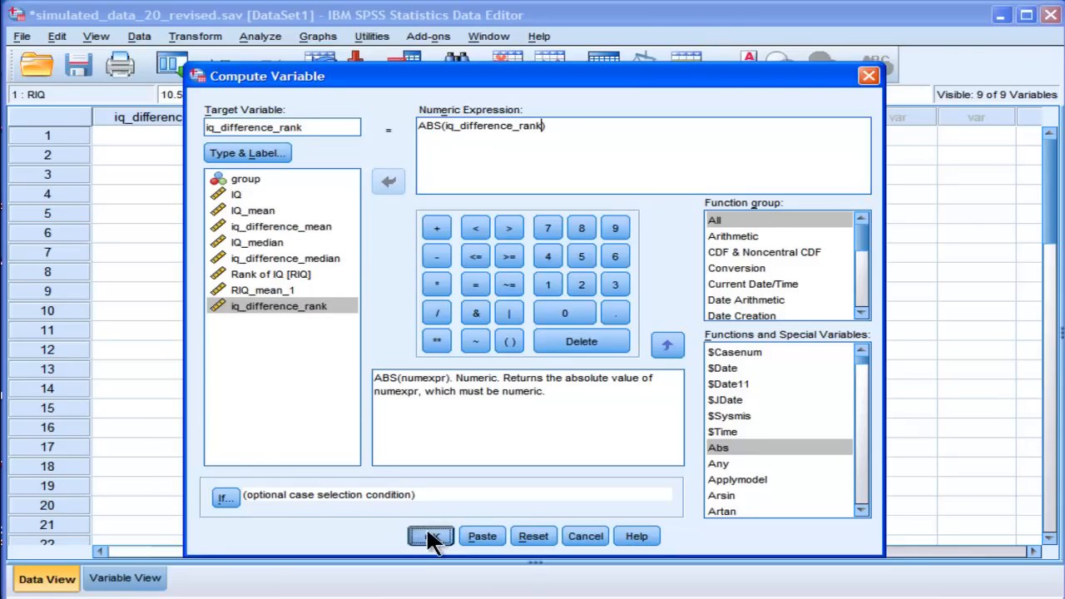
left_click(430, 536)
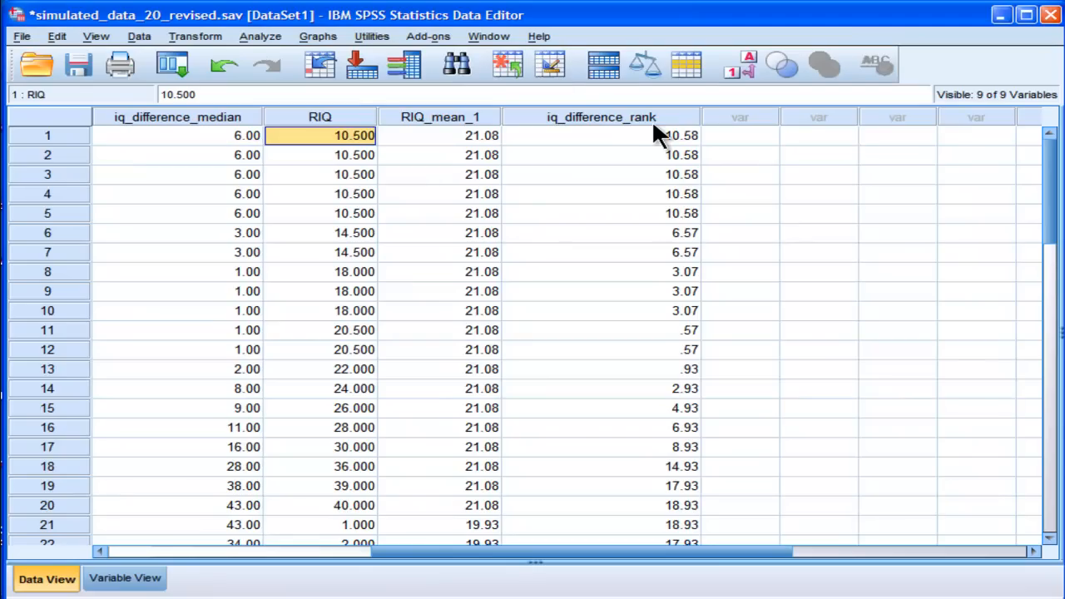
left_click(601, 155)
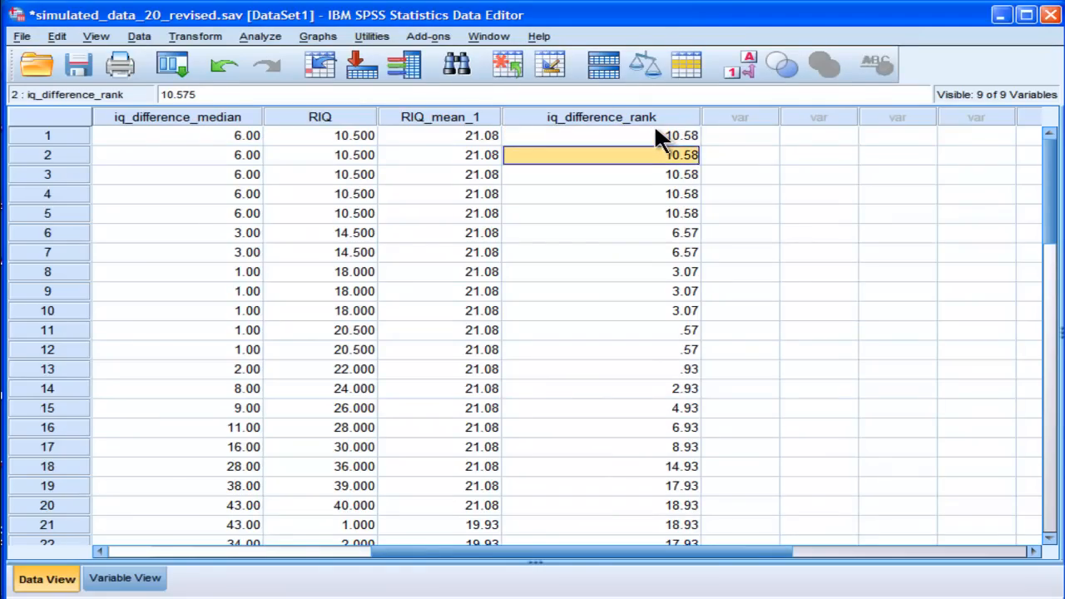
left_click(601, 135)
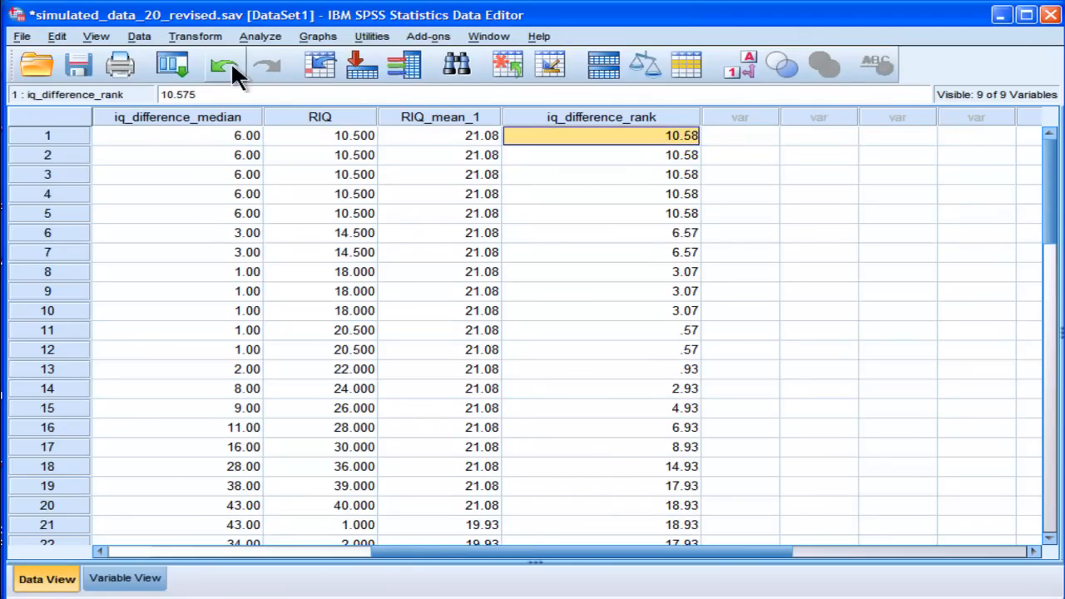
left_click(259, 35)
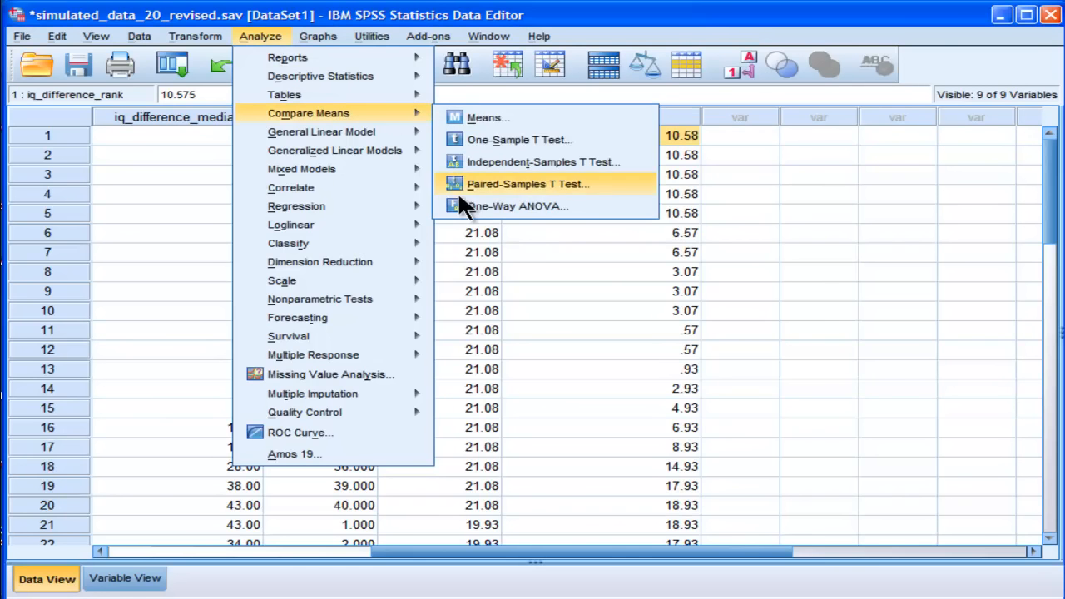
Step: Run the one-way ANOVA on iq_difference_rank instead of iq_difference_median, giving F = 8.822, p = .005
left_click(517, 206)
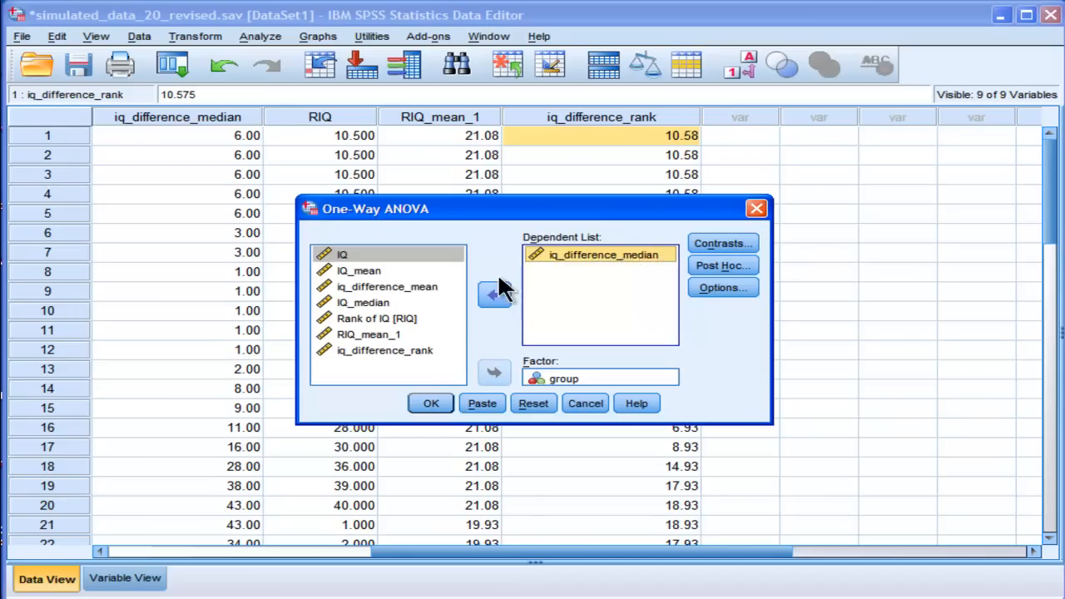
left_click(495, 294)
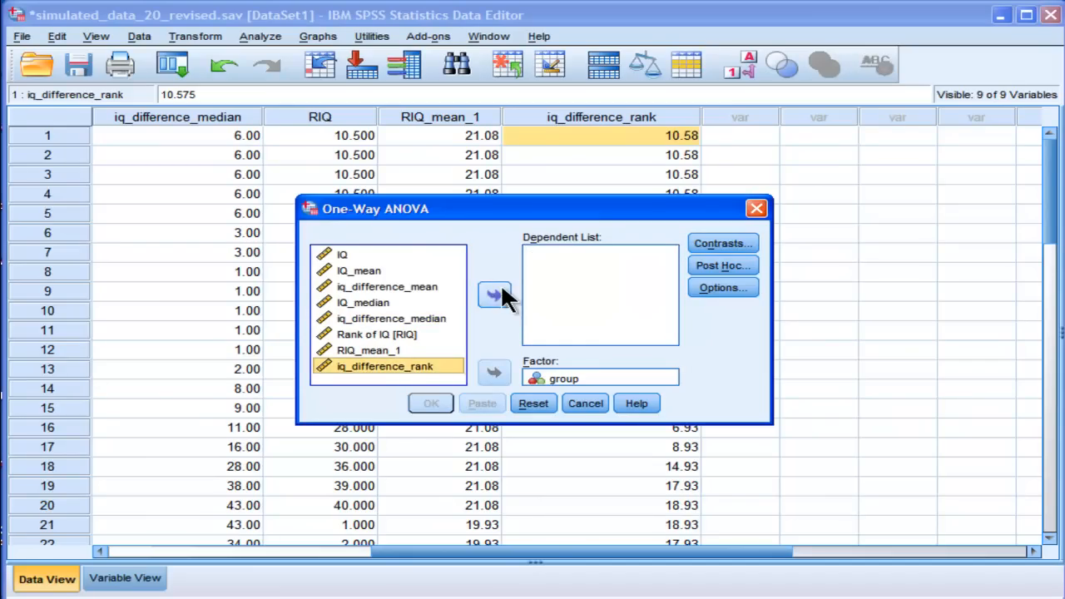
left_click(494, 296)
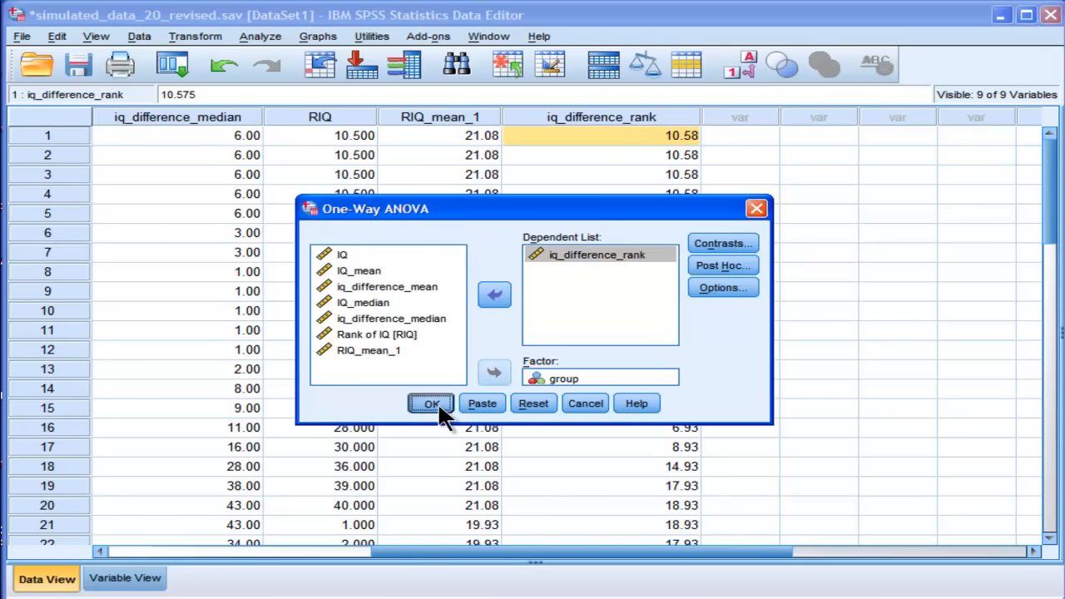
left_click(431, 403)
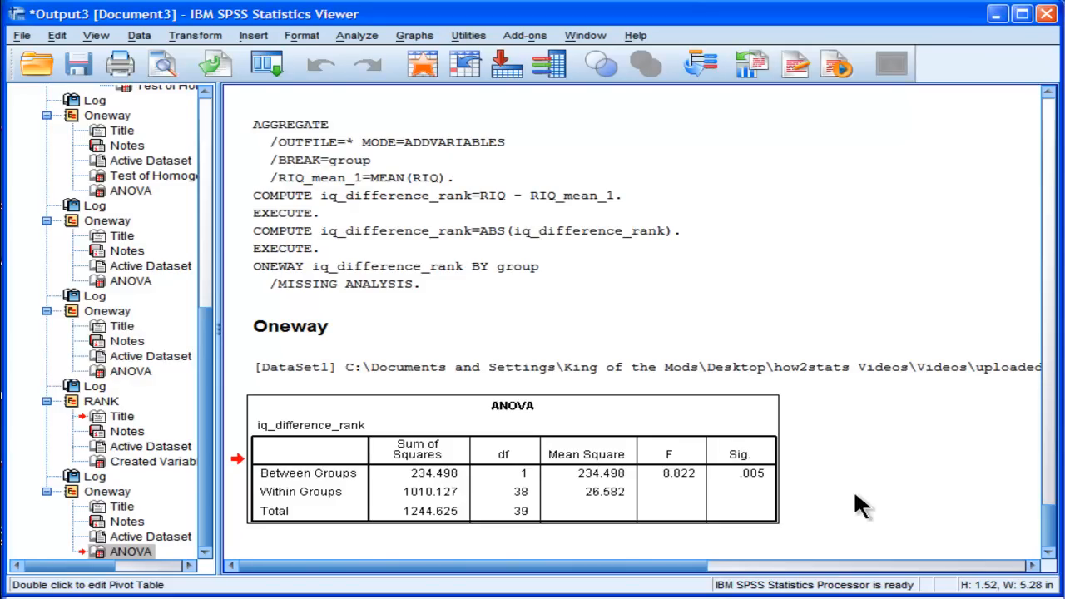
mouse_move(891, 545)
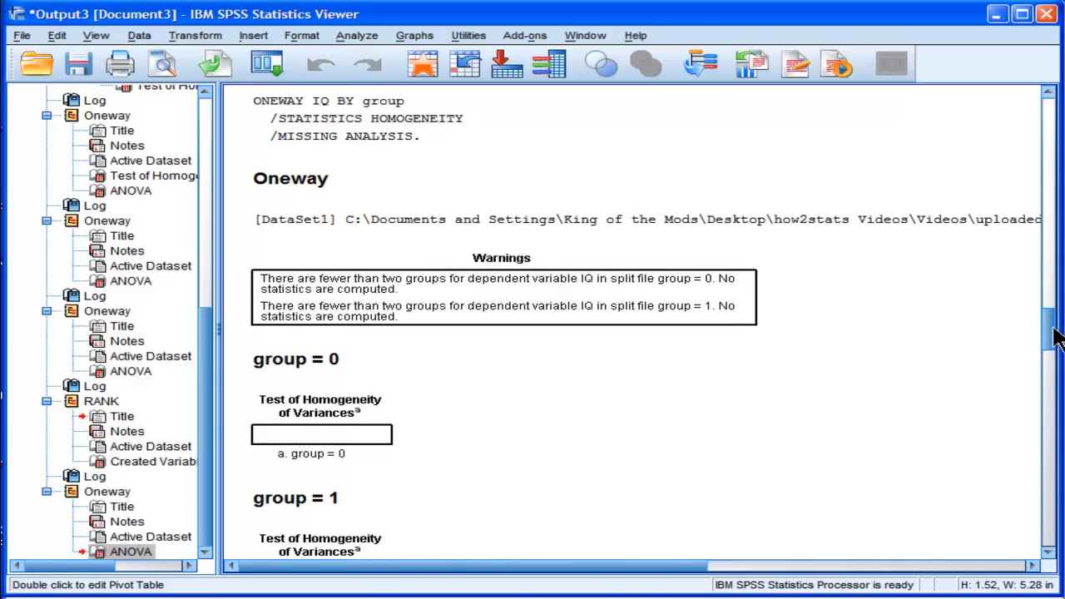
mouse_move(1055, 333)
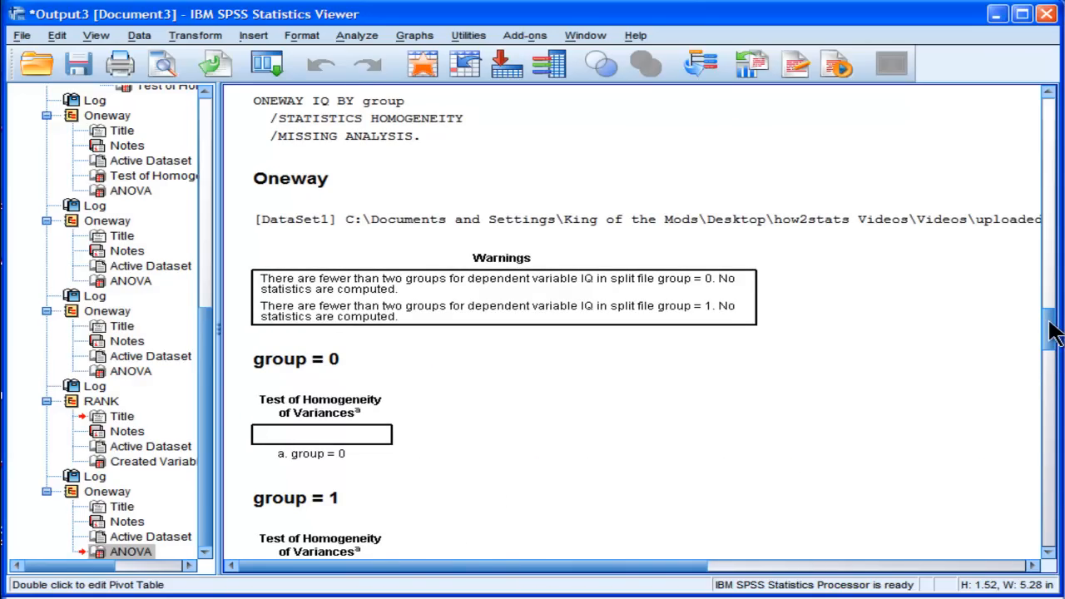
Step: Scroll through the output to review the rank ANOVA and the Test of Homogeneity of Variances
scroll("down", 3)
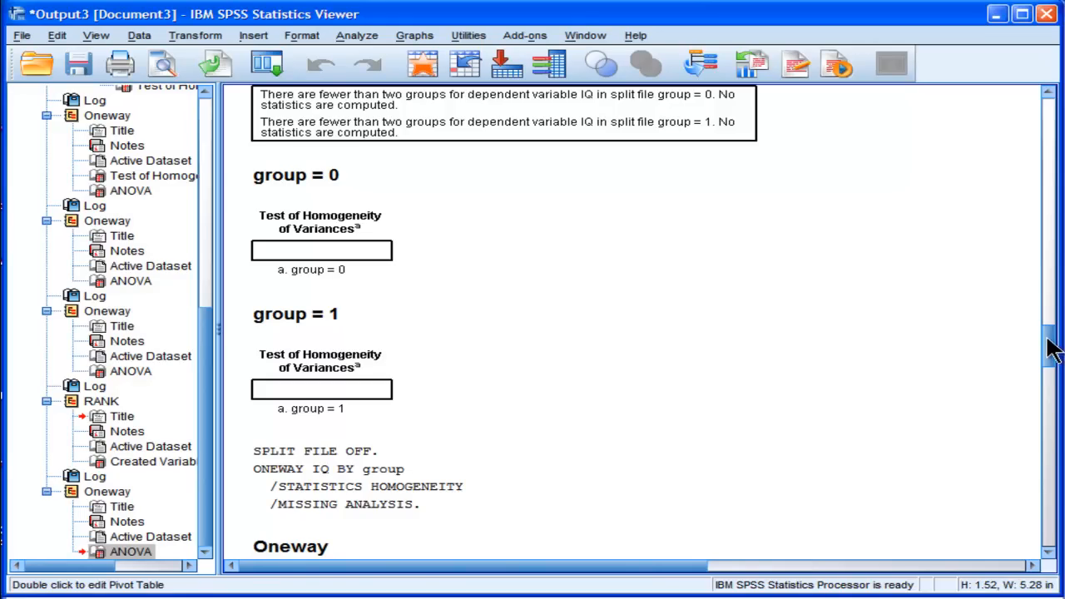
scroll("down", 3)
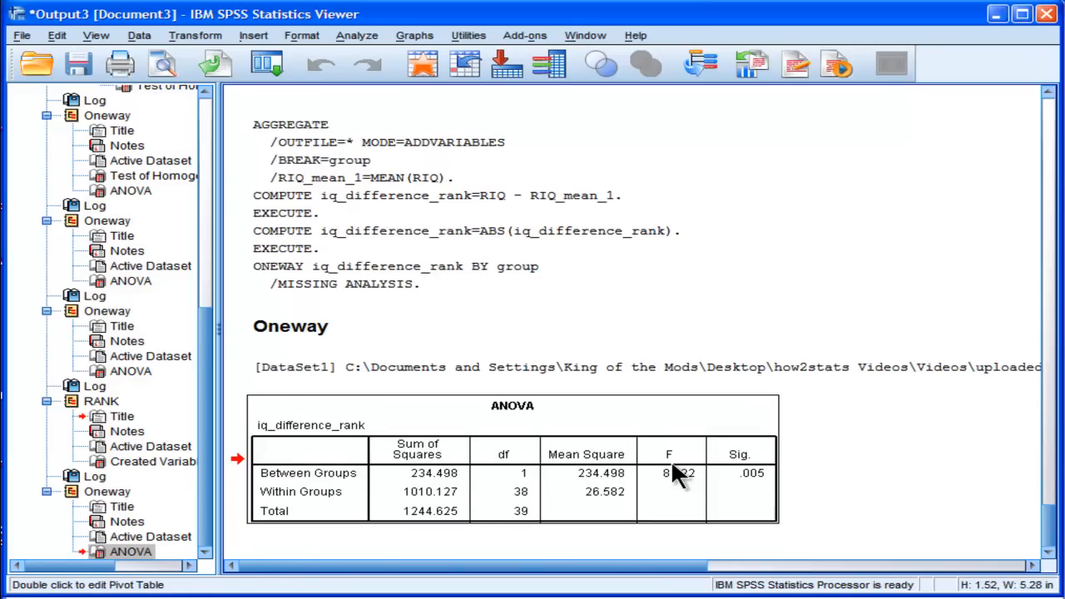
scroll("down", 3)
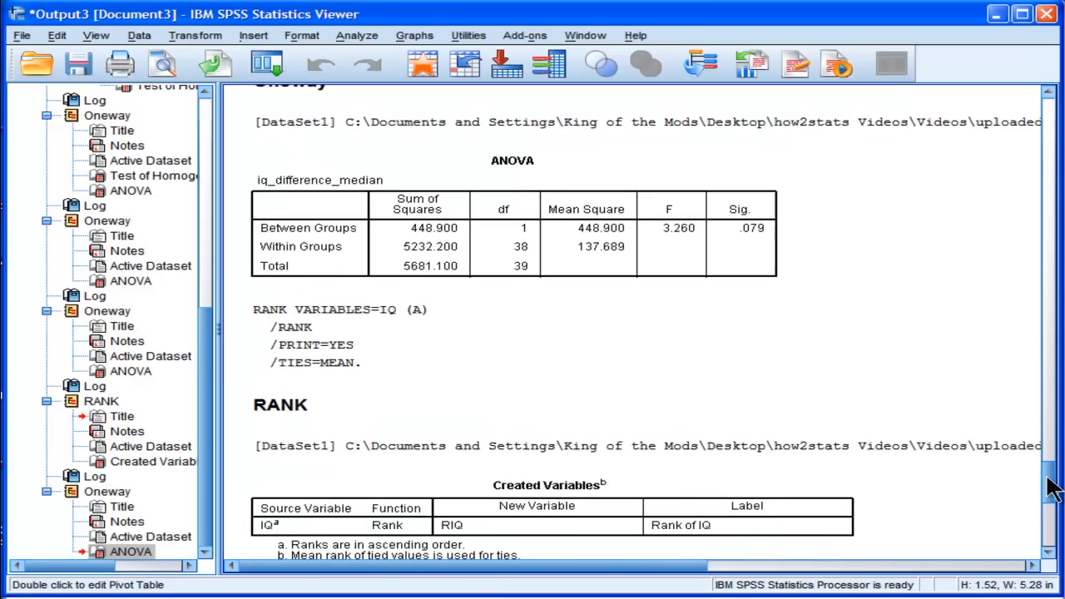
scroll("down", 3)
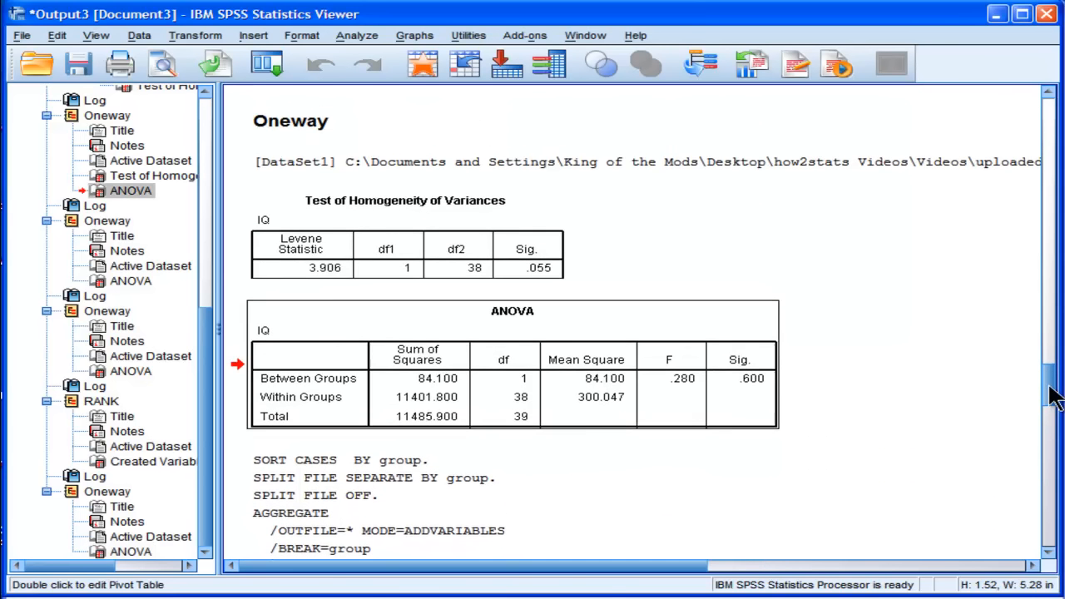
scroll("down", 3)
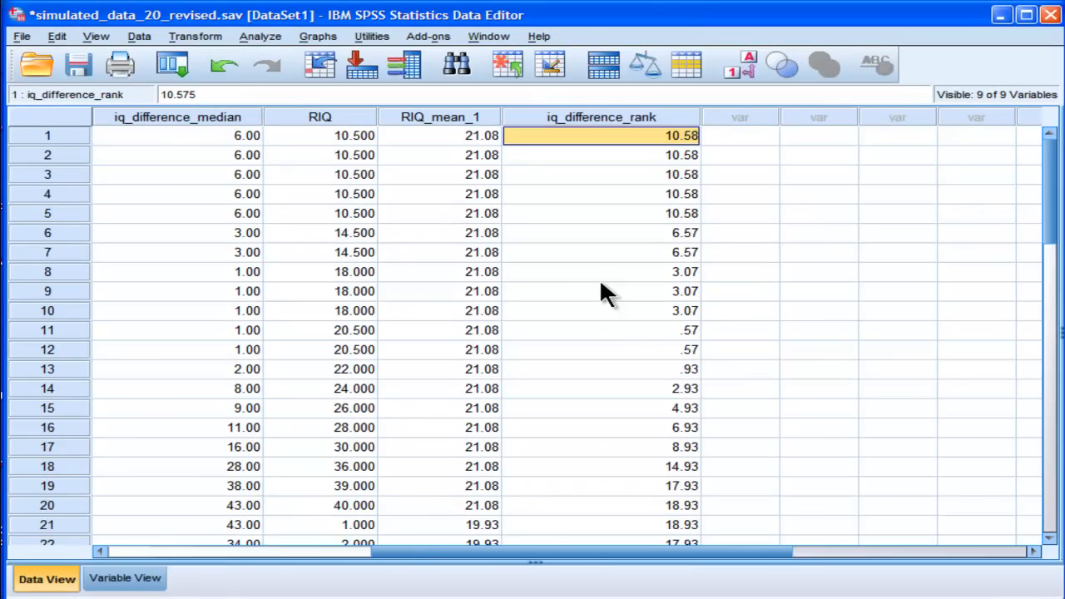
mouse_move(577, 137)
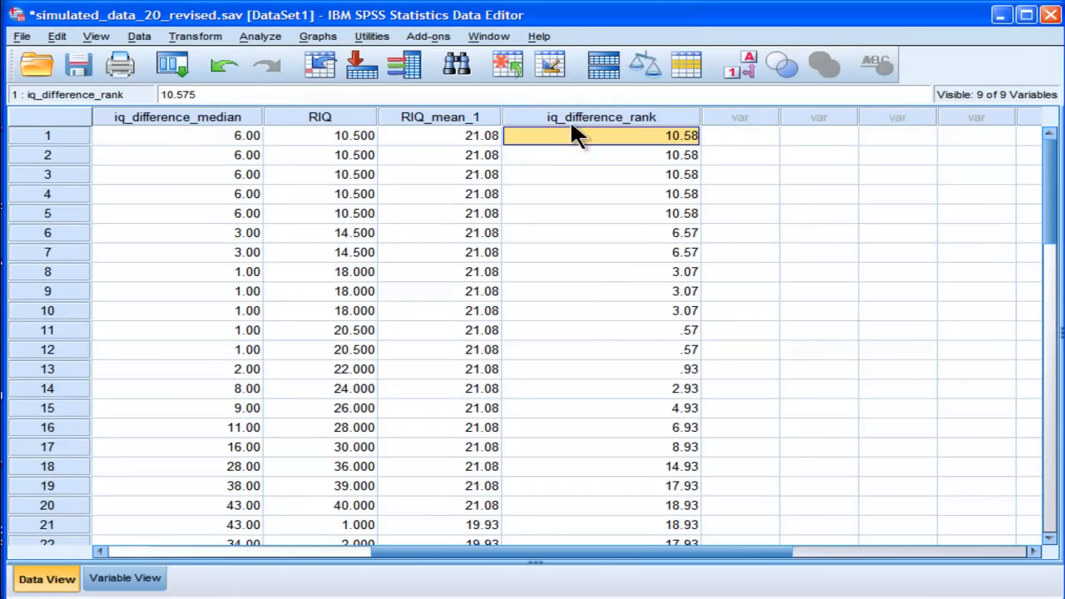
Step: Select the whole iq_difference_rank column in the Data Editor
left_click(601, 117)
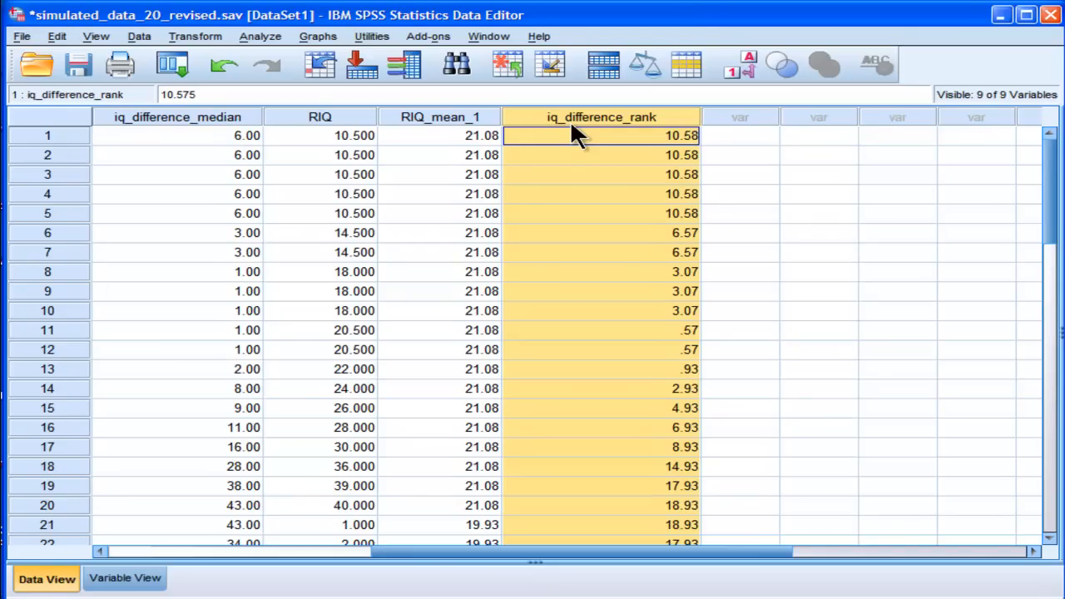